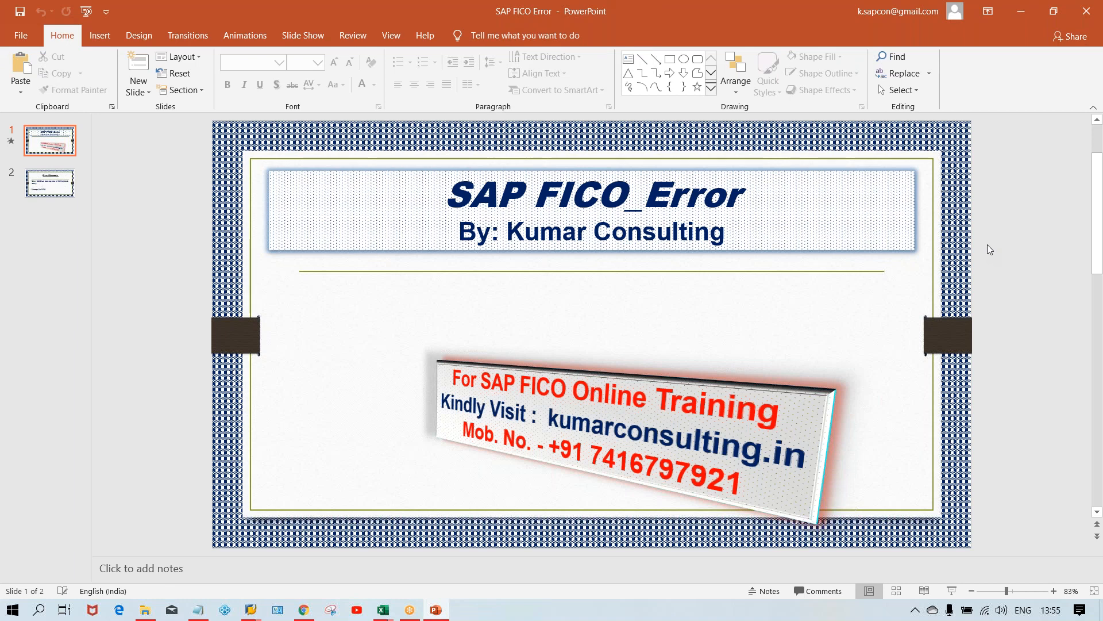
{"action": "mouse_move", "coordinate": [477, 327]}
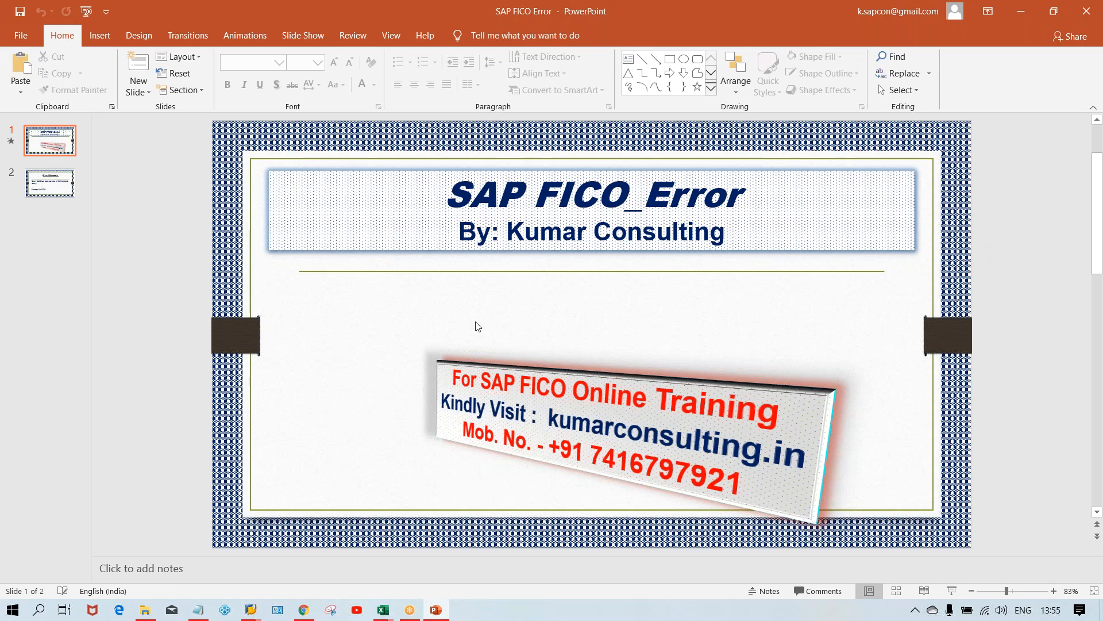
{"action": "mouse_move", "coordinate": [201, 330]}
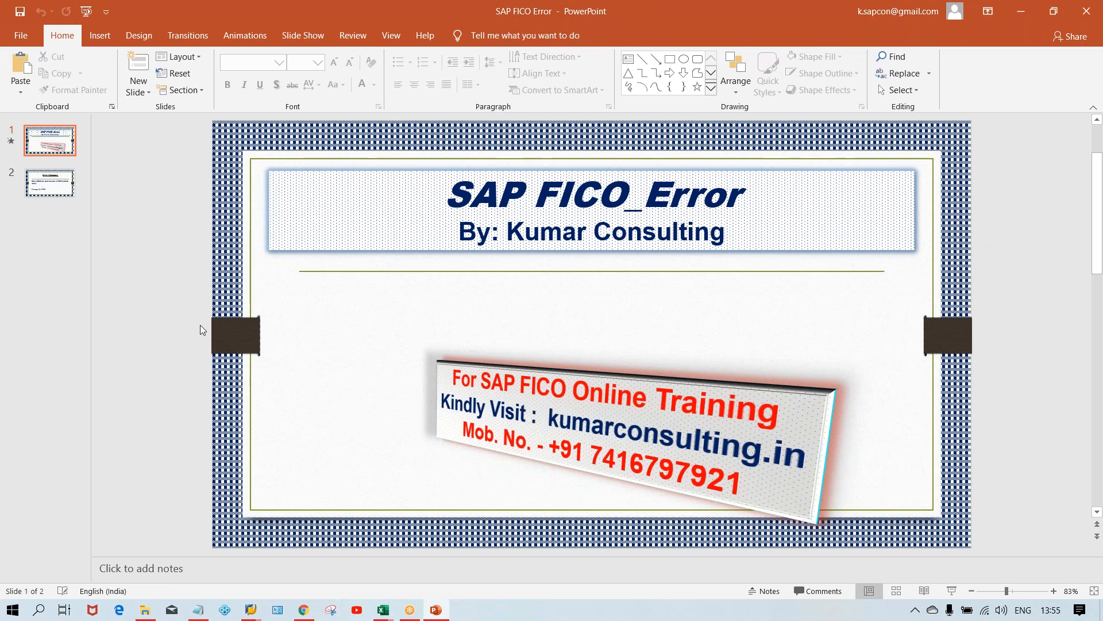
{"action": "mouse_move", "coordinate": [300, 490]}
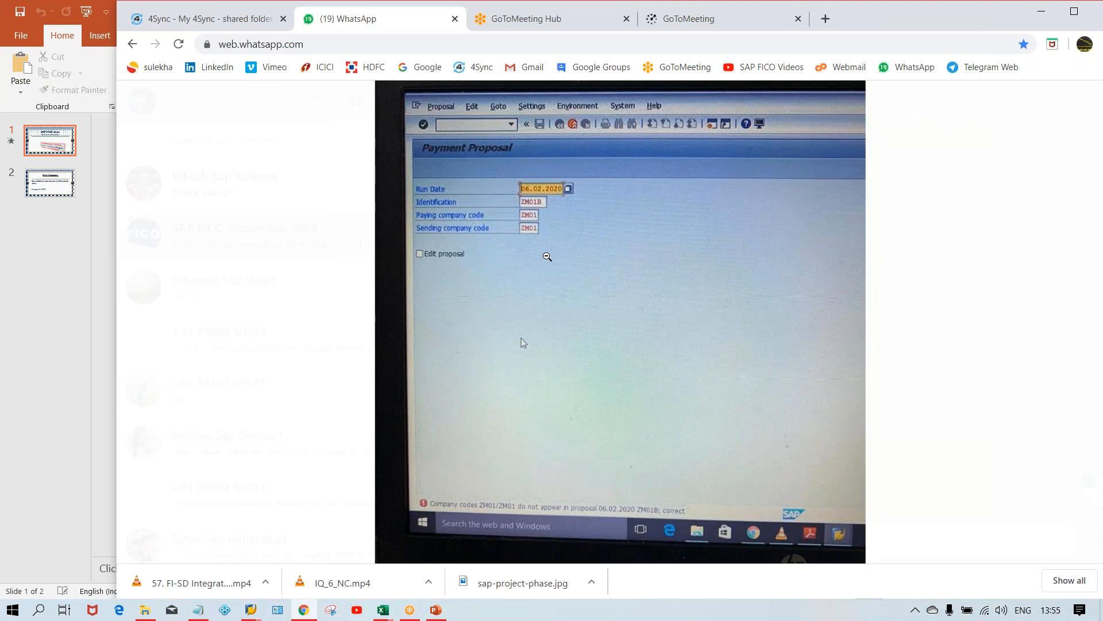
{"action": "mouse_move", "coordinate": [524, 304]}
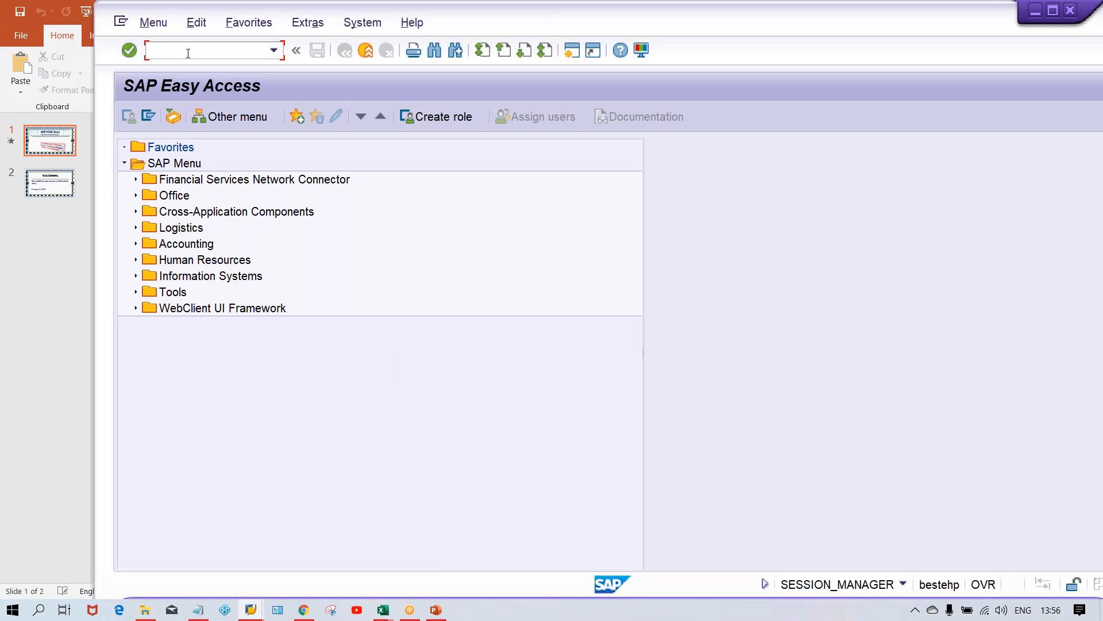
Run F110 and load payment run dated 06.02.2020 with identification ZM01B
{"action": "type", "text": "F110"}
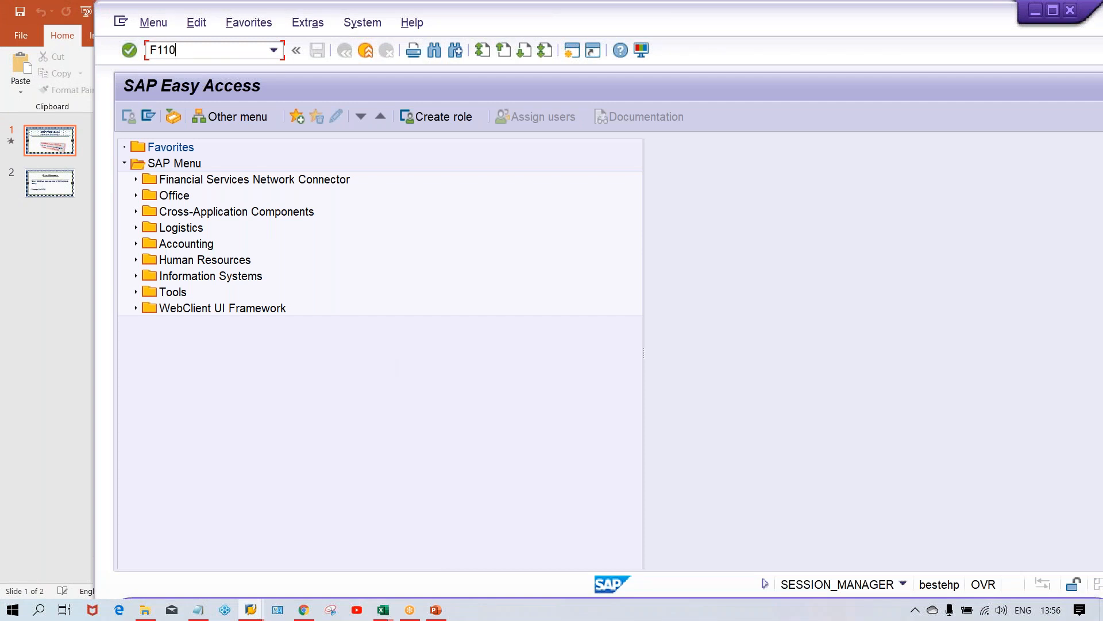
{"action": "key", "text": "Enter"}
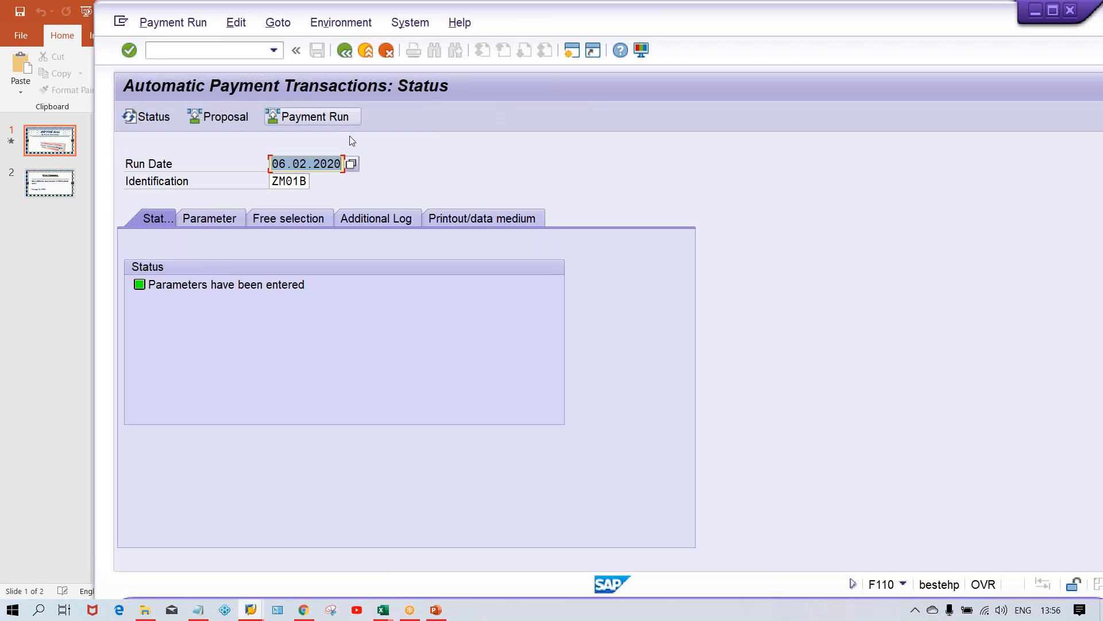
{"action": "left_click", "coordinate": [289, 180]}
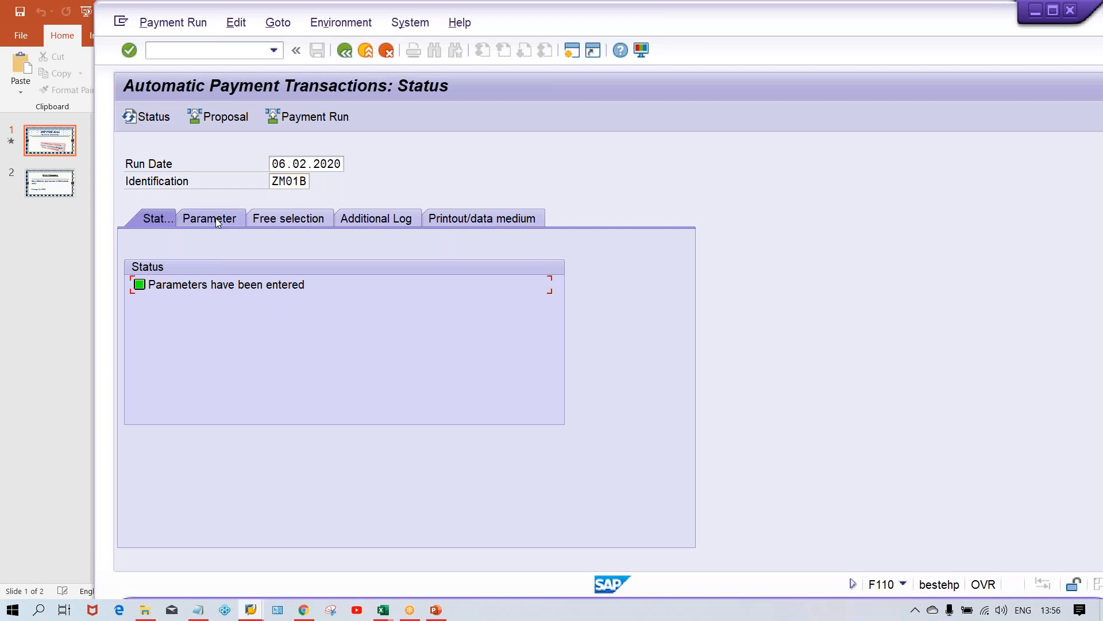
{"action": "left_click", "coordinate": [210, 218]}
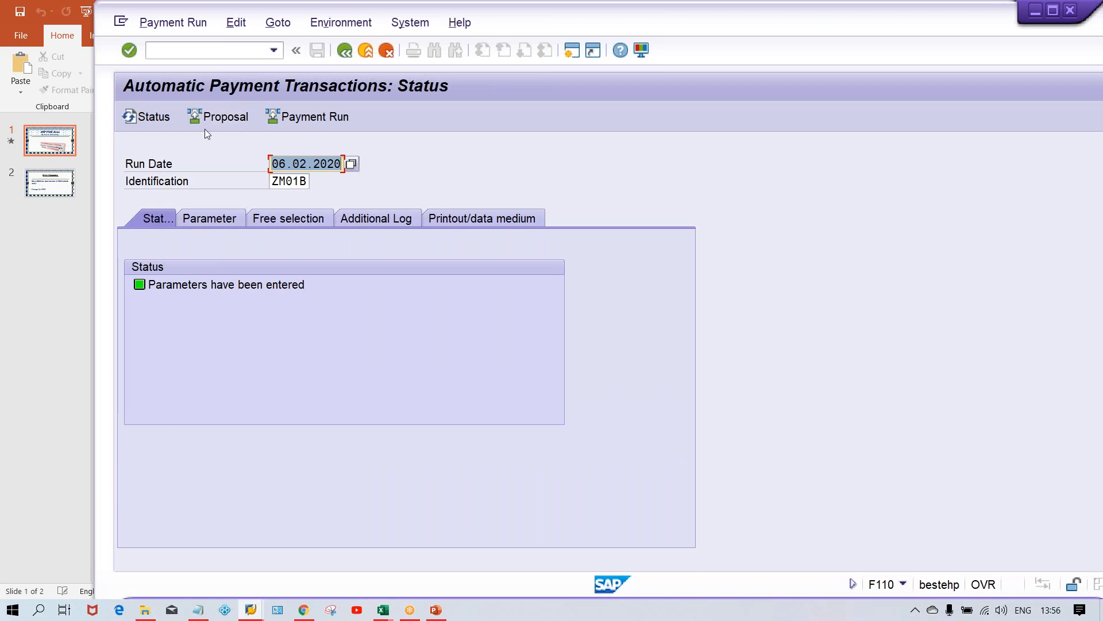
Schedule the ZM01B payment proposal to start immediately and display it, noting ZM01 missing
{"action": "left_click", "coordinate": [225, 117]}
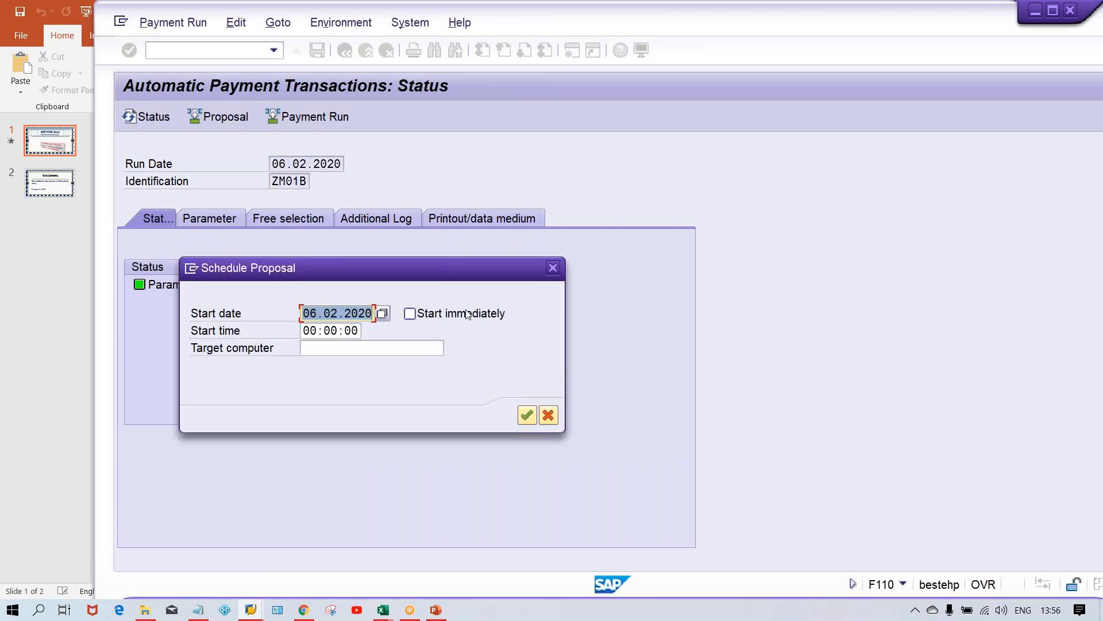
{"action": "left_click", "coordinate": [526, 415]}
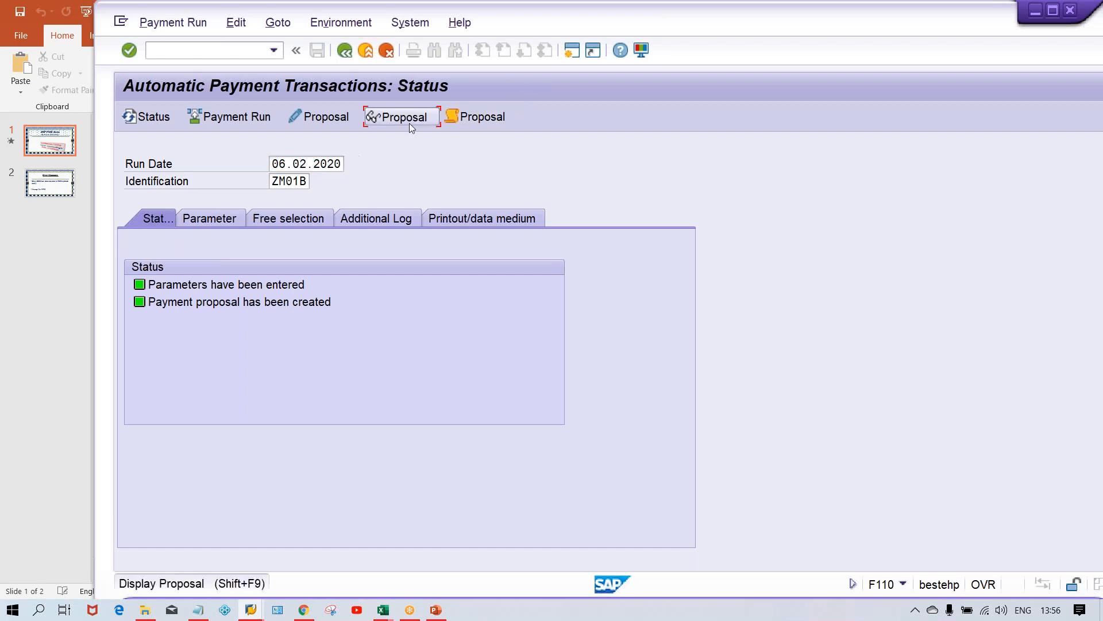
{"action": "left_click", "coordinate": [403, 117]}
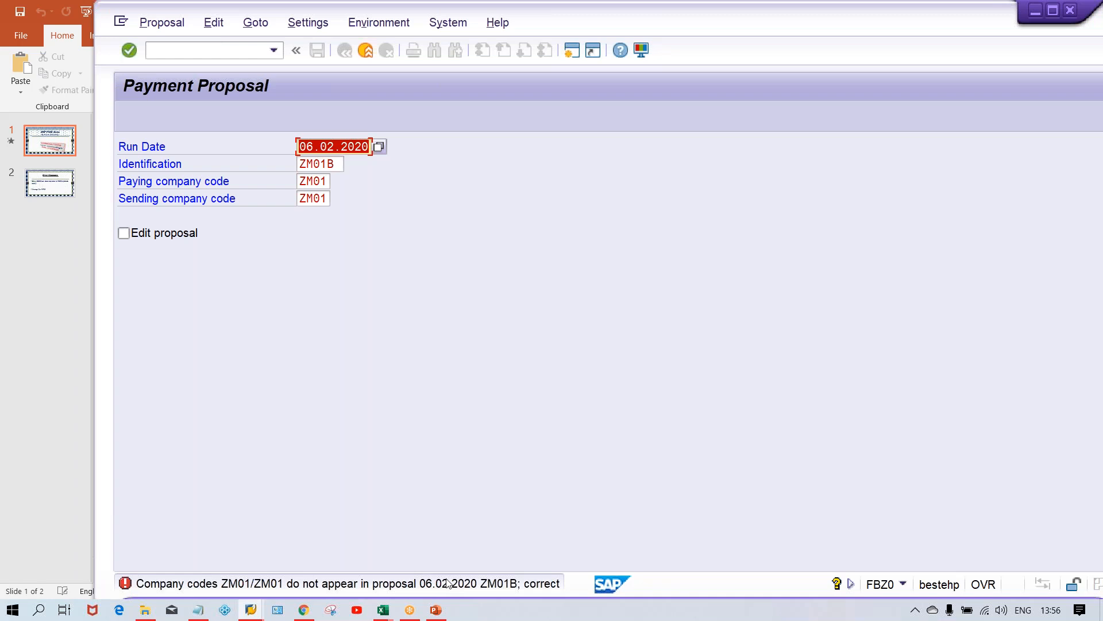
{"action": "mouse_move", "coordinate": [916, 503]}
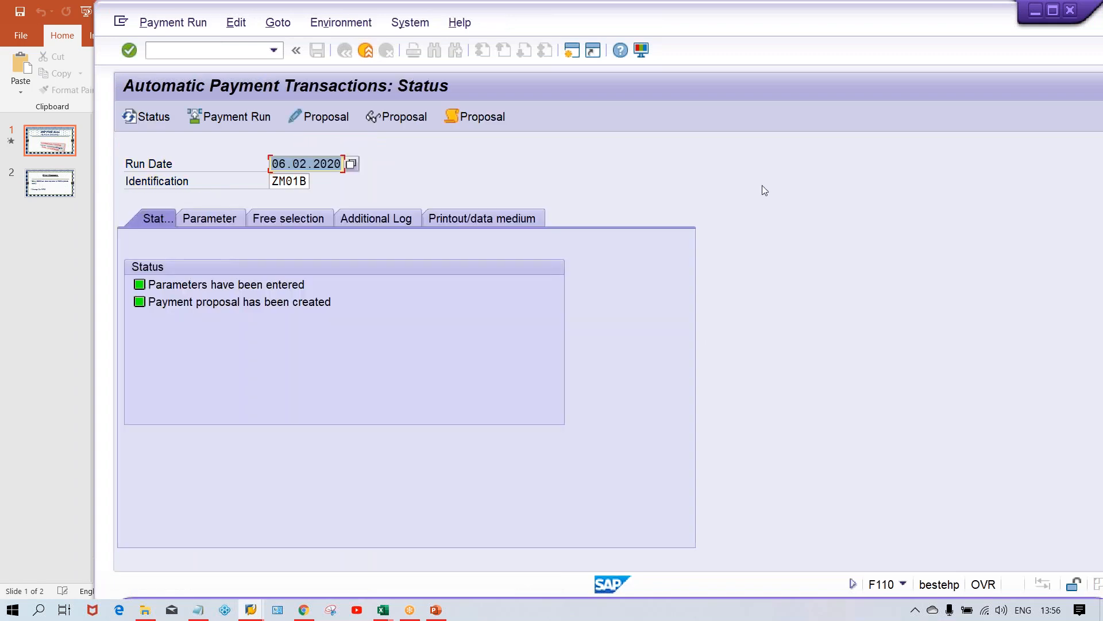
{"action": "mouse_move", "coordinate": [481, 116]}
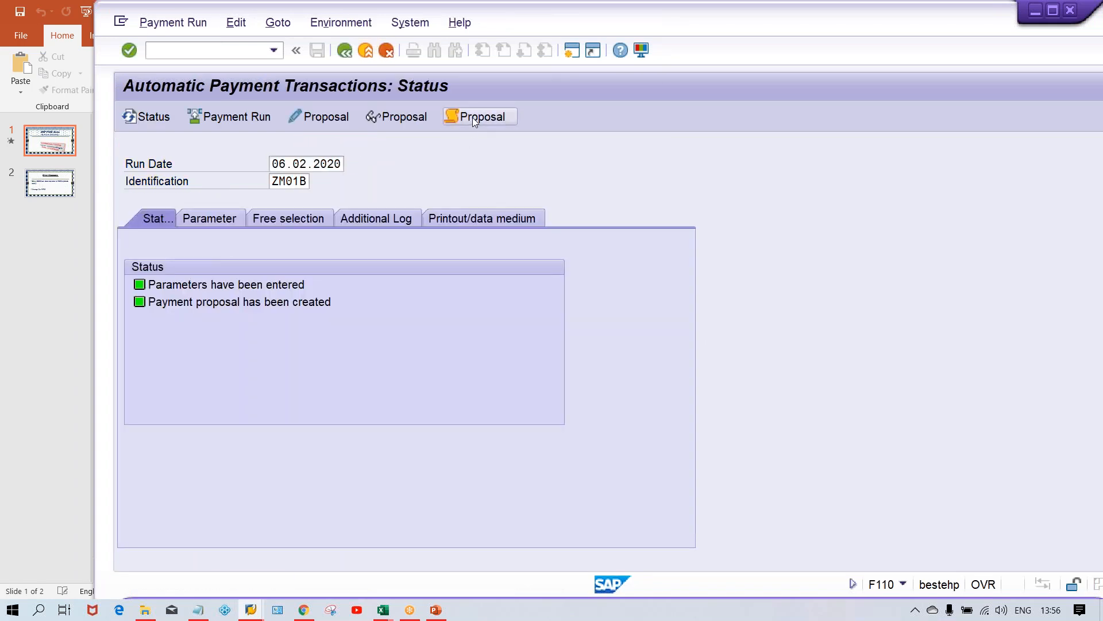
View the proposal job log showing vendor 5015's document 1022 not included
{"action": "left_click", "coordinate": [478, 117]}
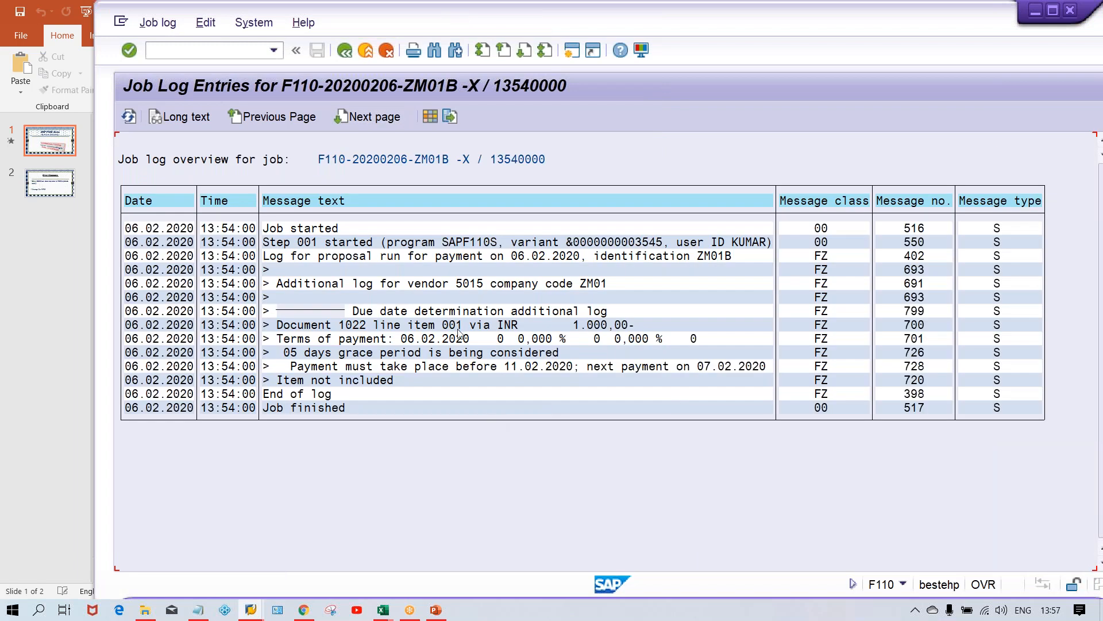
{"action": "mouse_move", "coordinate": [679, 261]}
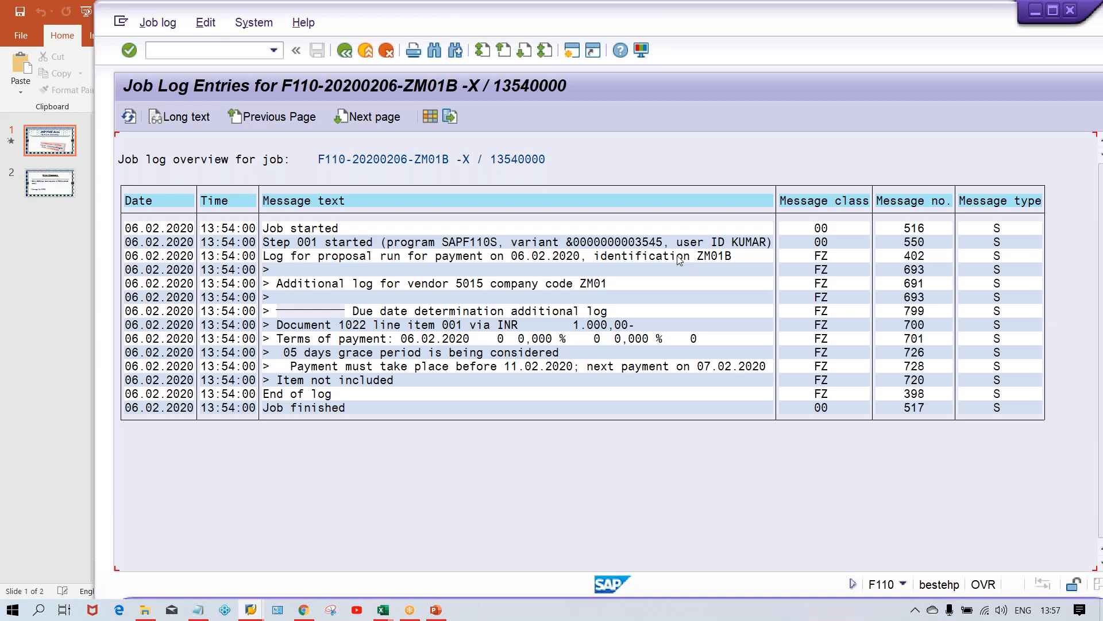
{"action": "mouse_move", "coordinate": [583, 501]}
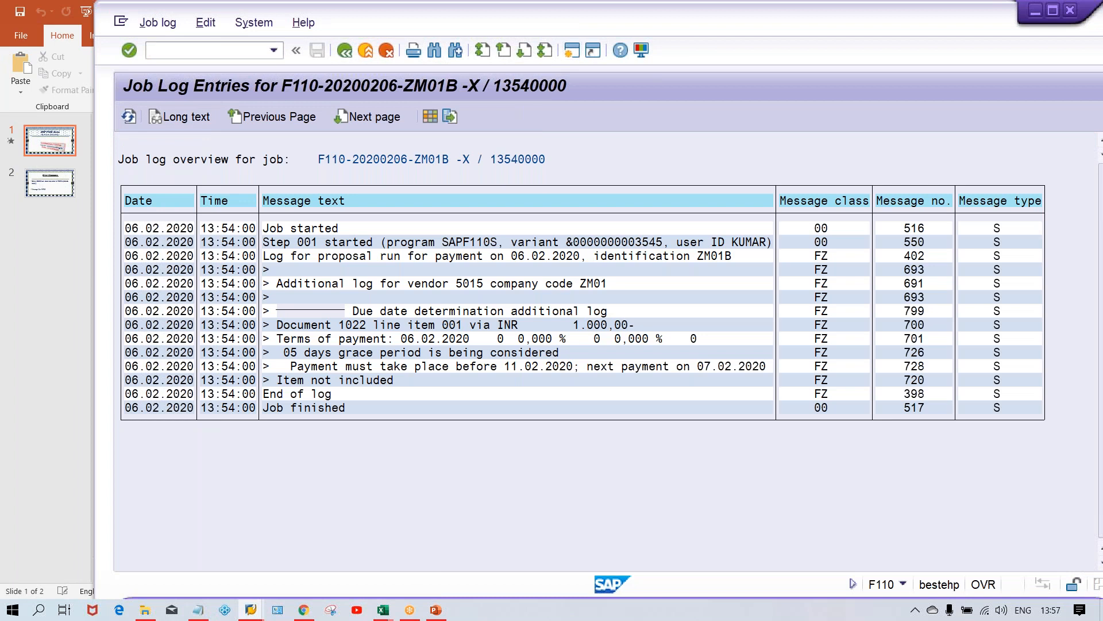
{"action": "mouse_move", "coordinate": [366, 24]}
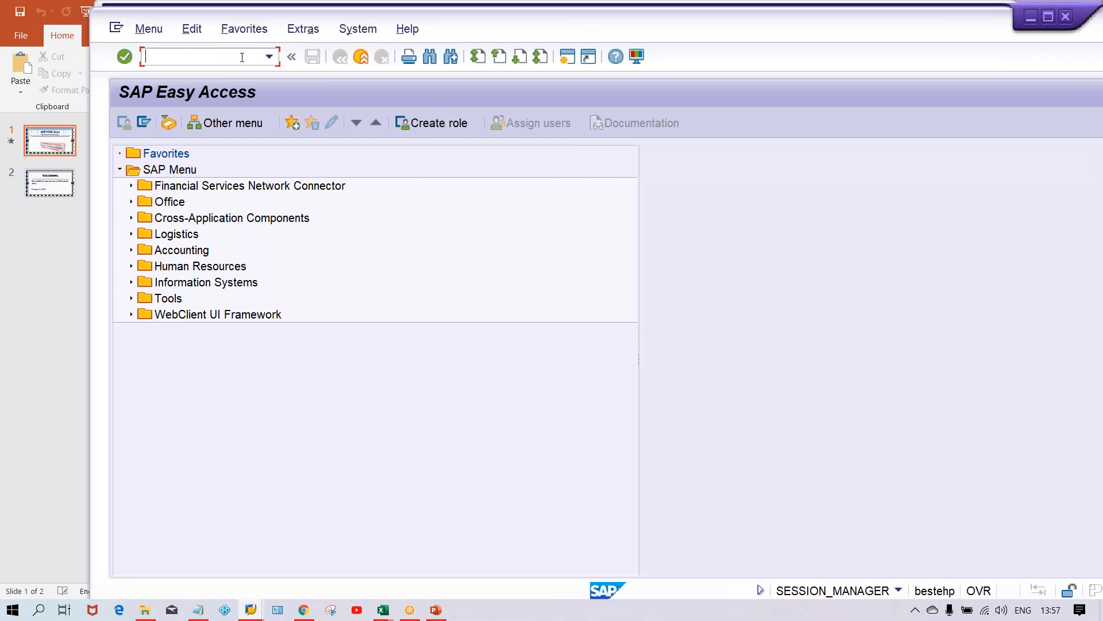
Run FBL1N for vendor 5015 in company code ZM01 to show open document 1022
{"action": "type", "text": "FBL"}
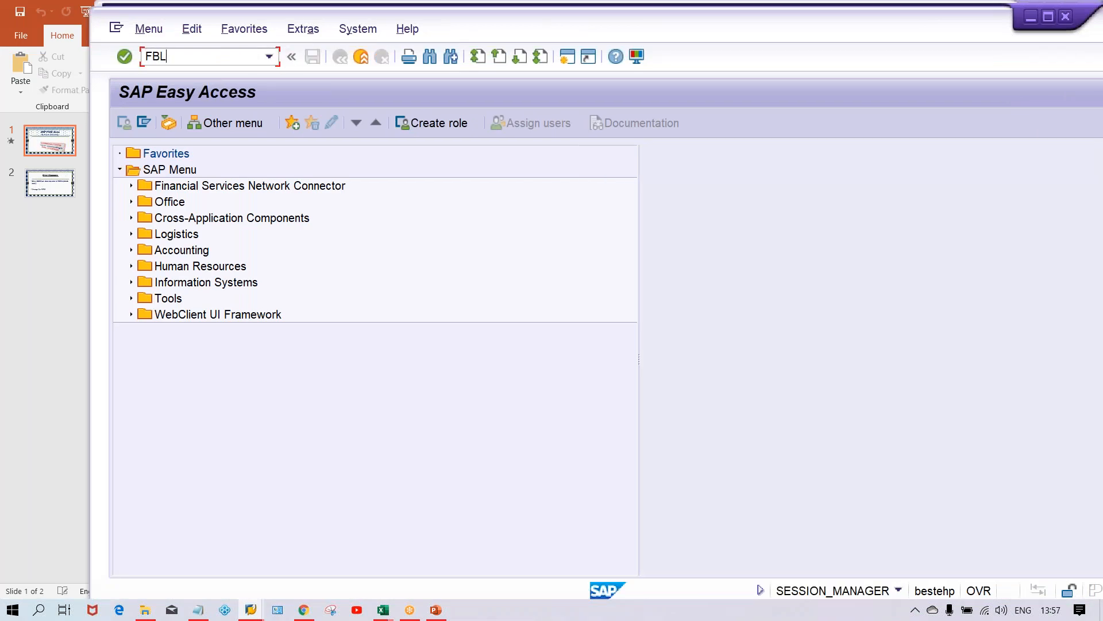
{"action": "key", "text": "Enter"}
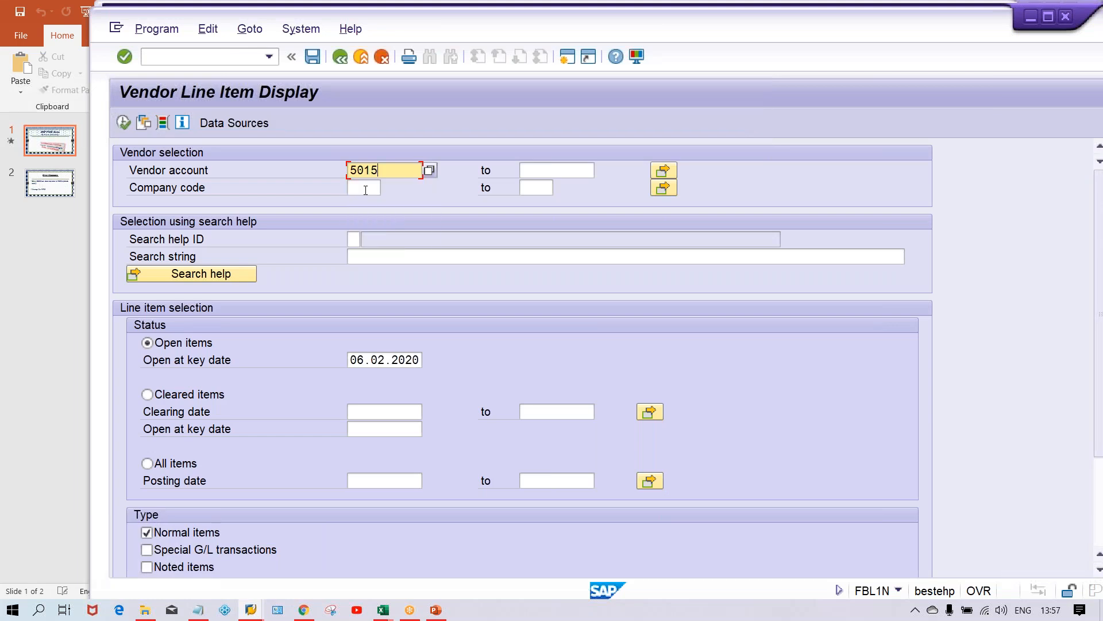
{"action": "type", "text": "ZM01"}
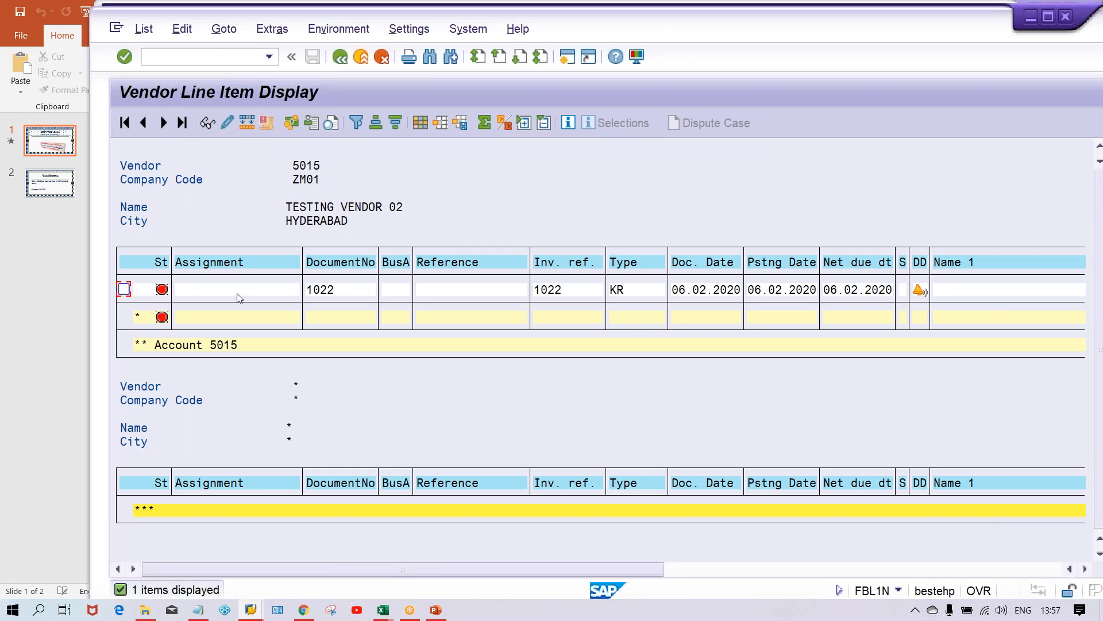
{"action": "mouse_move", "coordinate": [801, 305]}
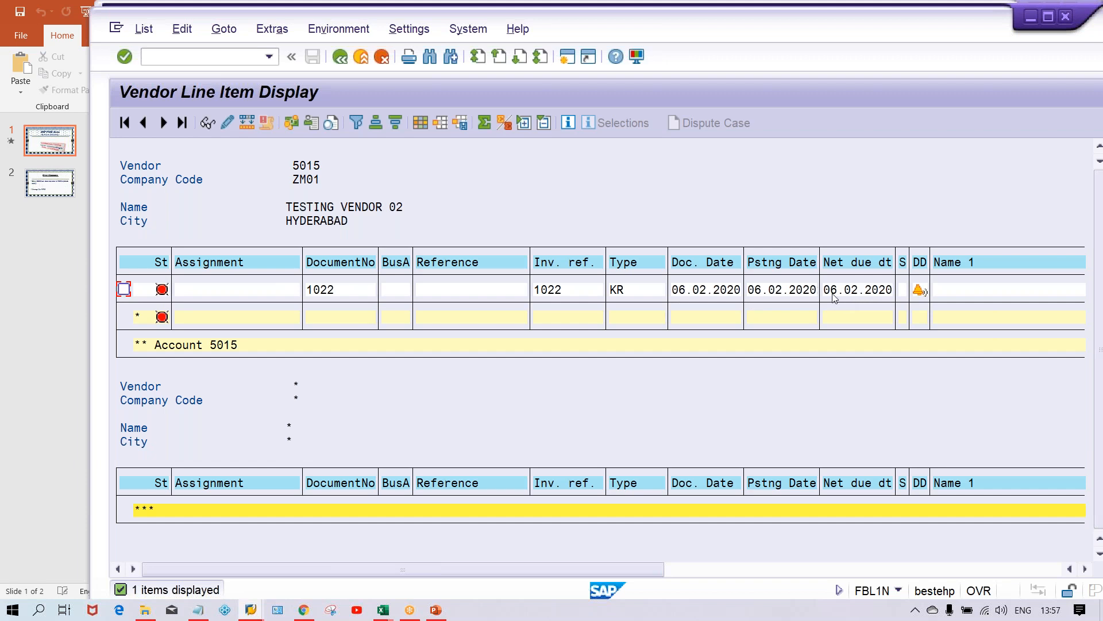
{"action": "mouse_move", "coordinate": [378, 79]}
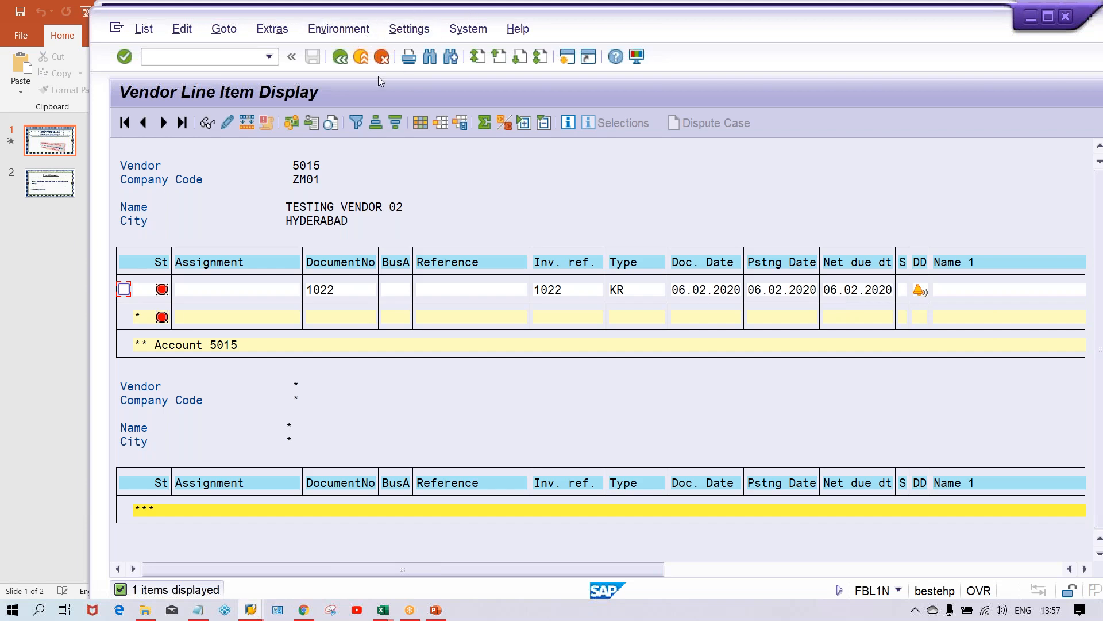
{"action": "mouse_move", "coordinate": [567, 59]}
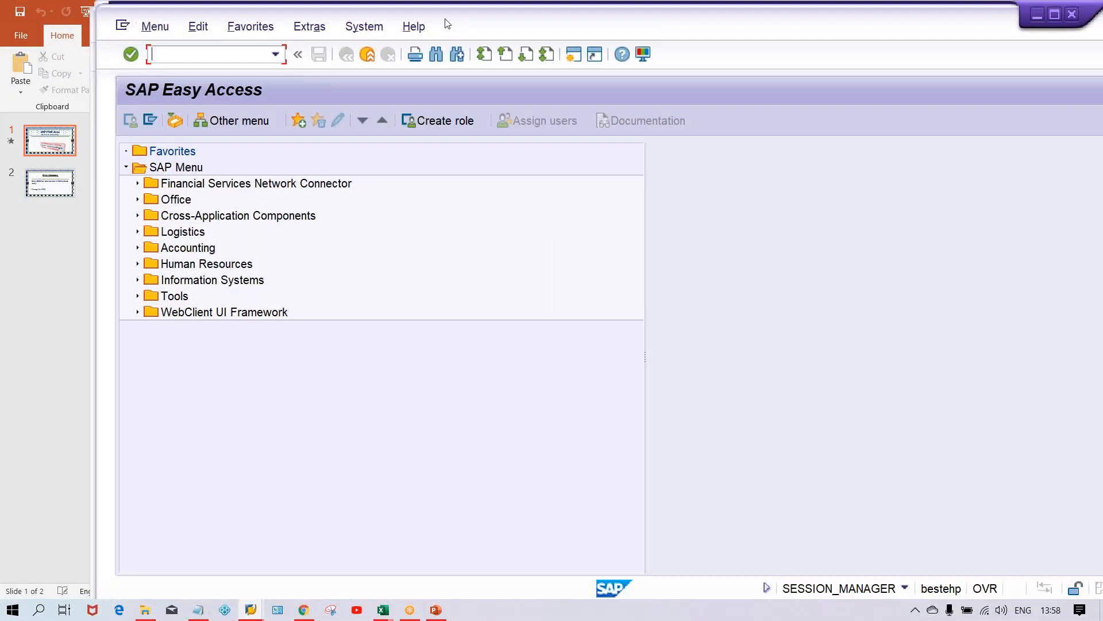
In FBZP's all-company-codes settings (read-only), locate ZM01 and view its payment settings
{"action": "type", "text": "FB"}
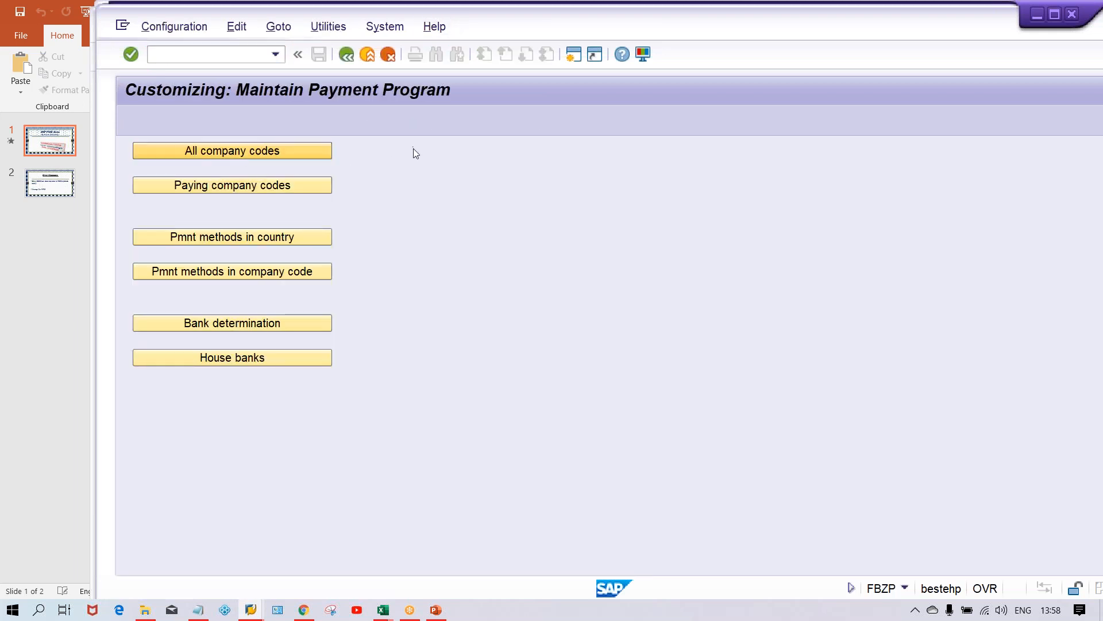
{"action": "left_click", "coordinate": [231, 323]}
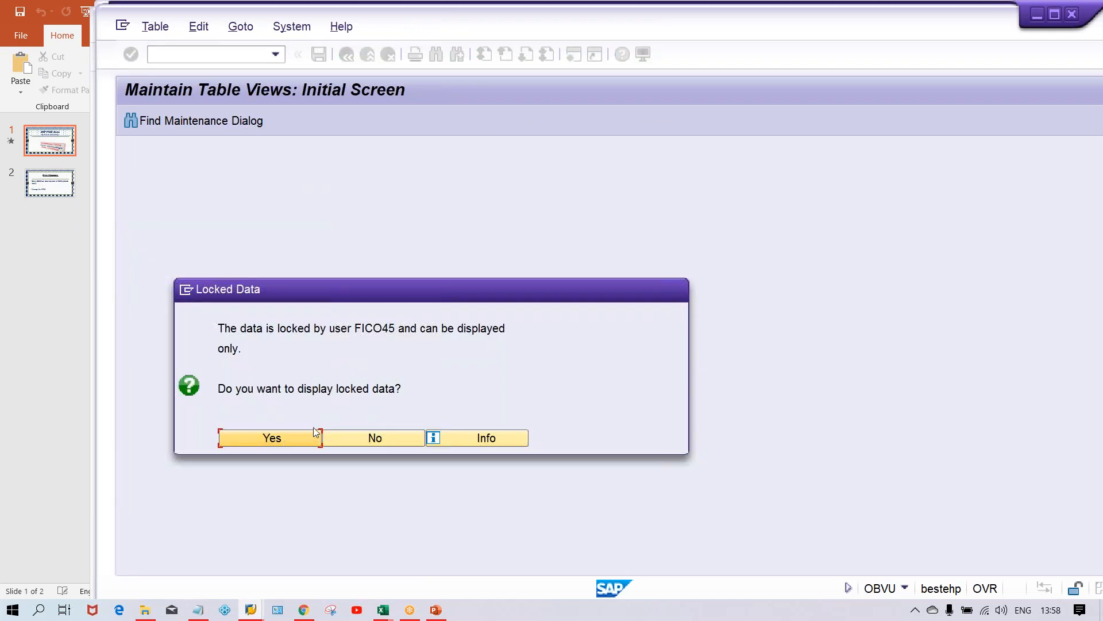
{"action": "left_click", "coordinate": [272, 438]}
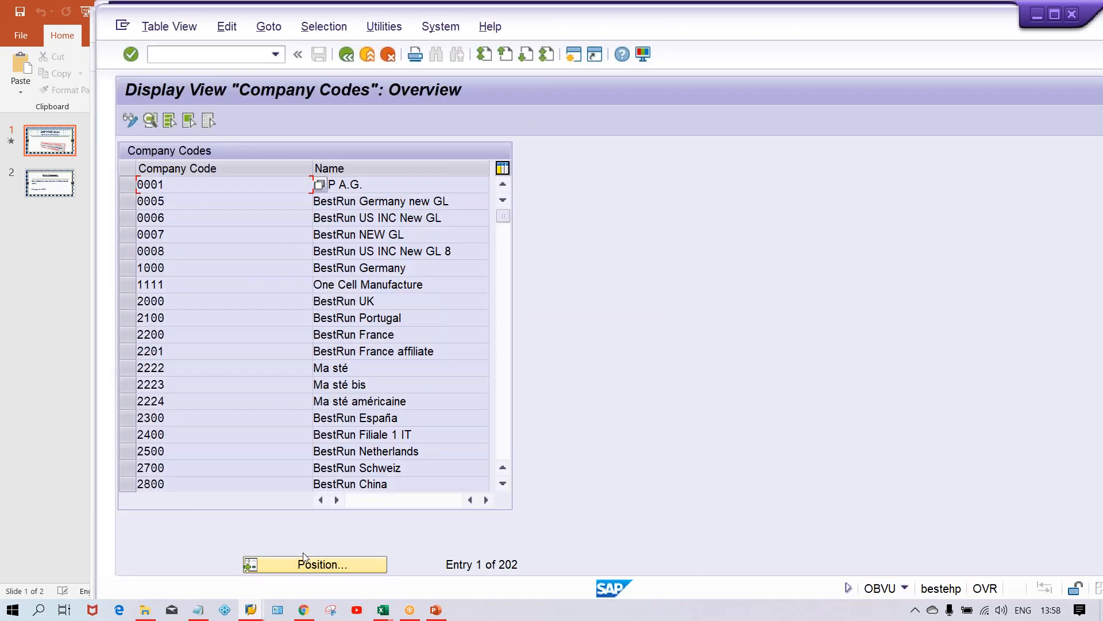
{"action": "left_click", "coordinate": [315, 564]}
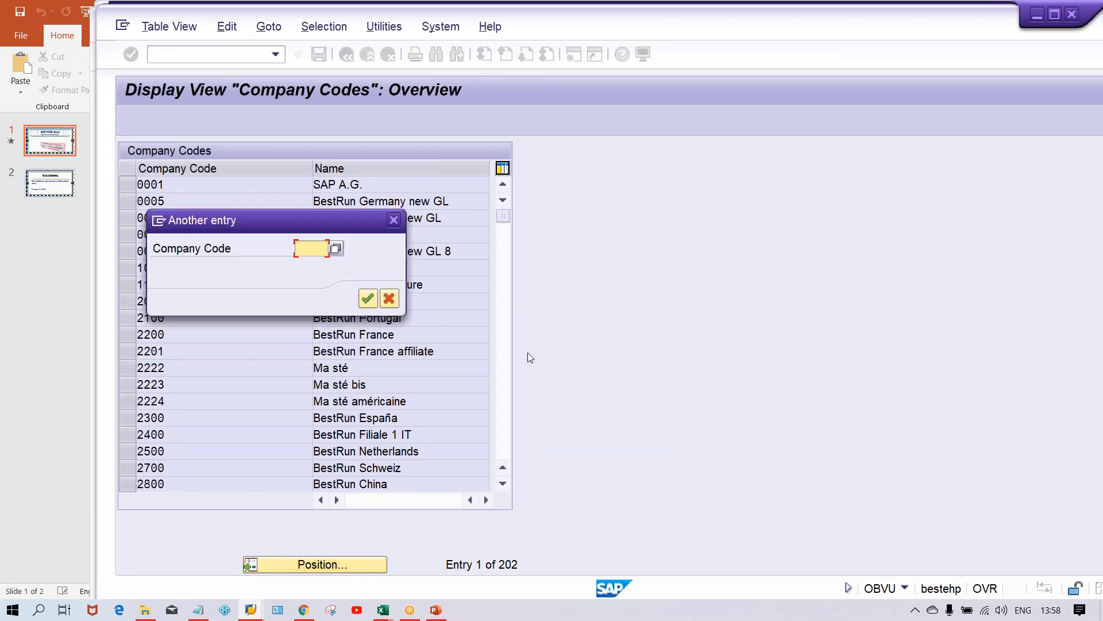
{"action": "type", "text": "Z"}
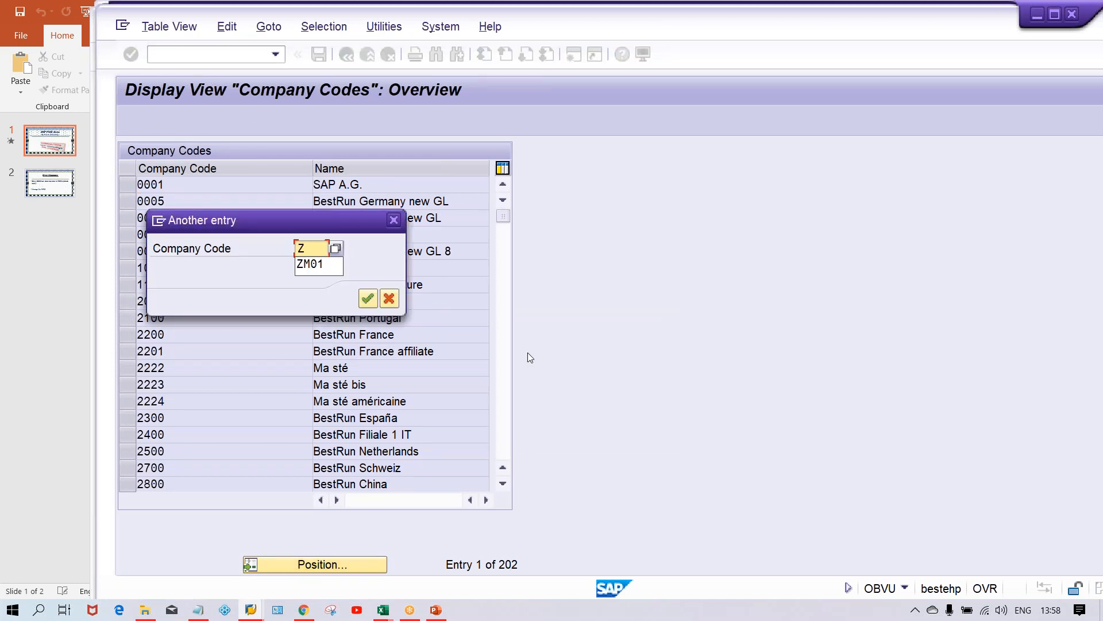
{"action": "left_click", "coordinate": [368, 298]}
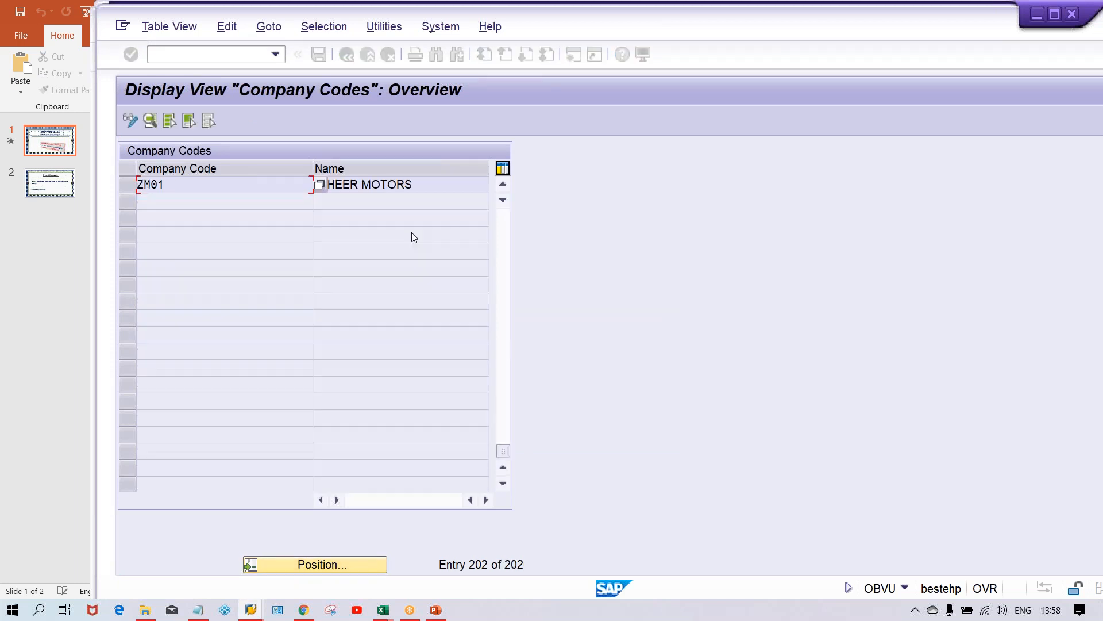
{"action": "double_click", "coordinate": [362, 184]}
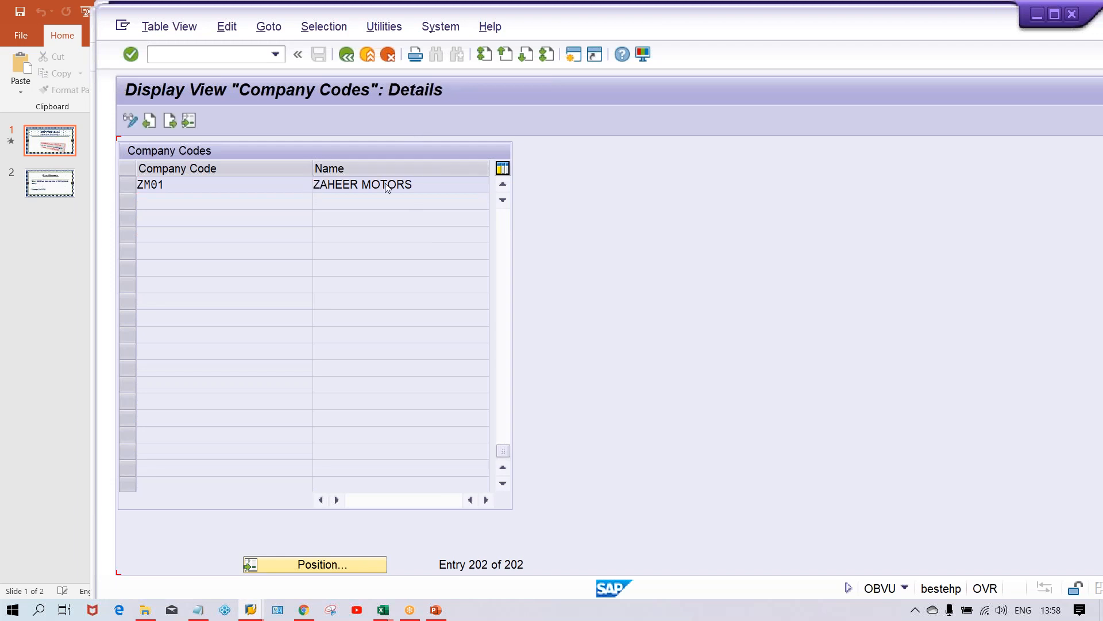
{"action": "double_click", "coordinate": [149, 184]}
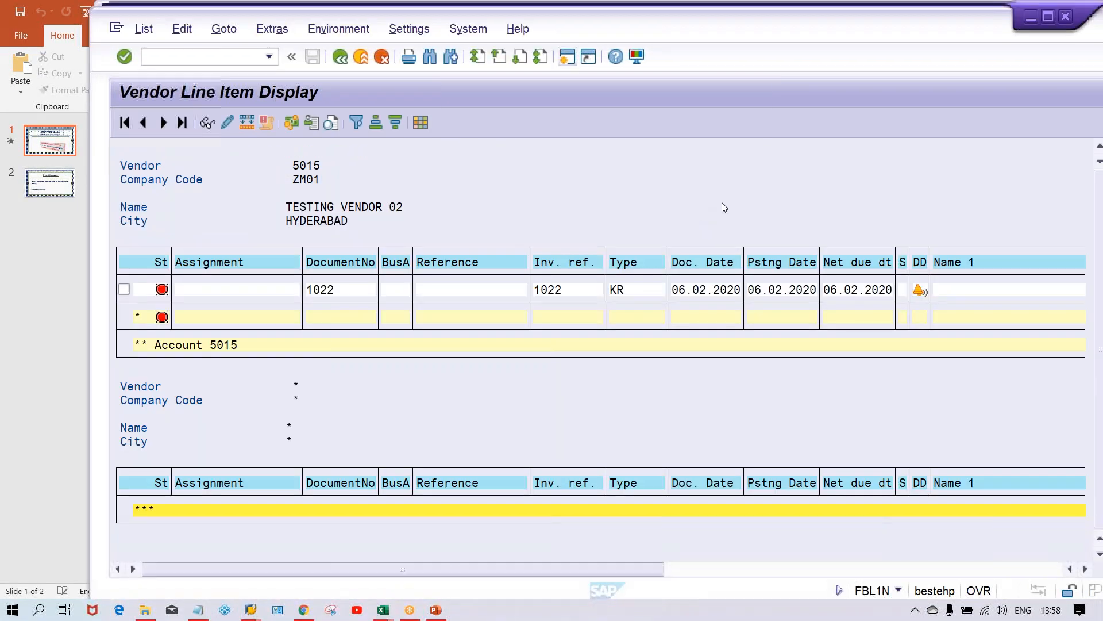
Display vendor 5015's line items in ZM01, then leave the list for the proposal log
{"action": "left_click", "coordinate": [858, 290]}
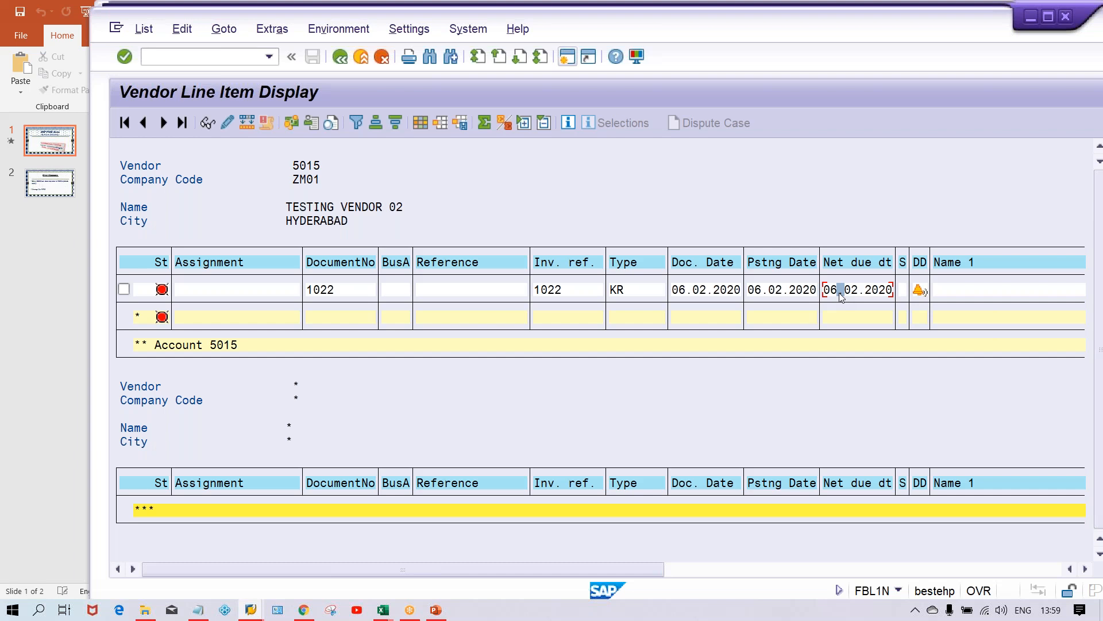
{"action": "mouse_move", "coordinate": [531, 360]}
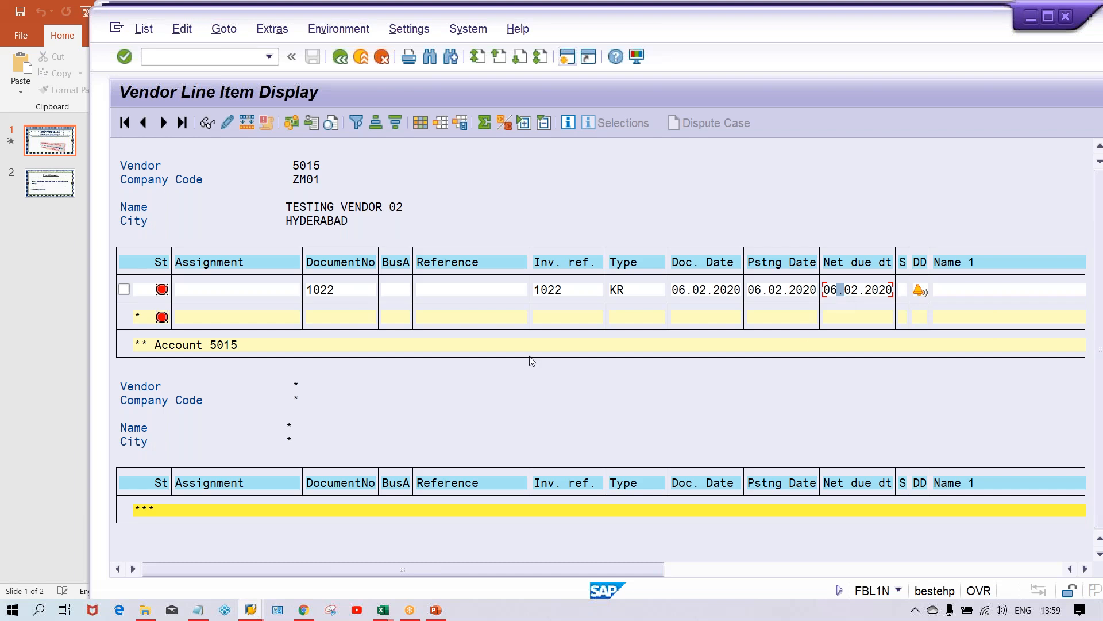
{"action": "key", "text": "alt+tab"}
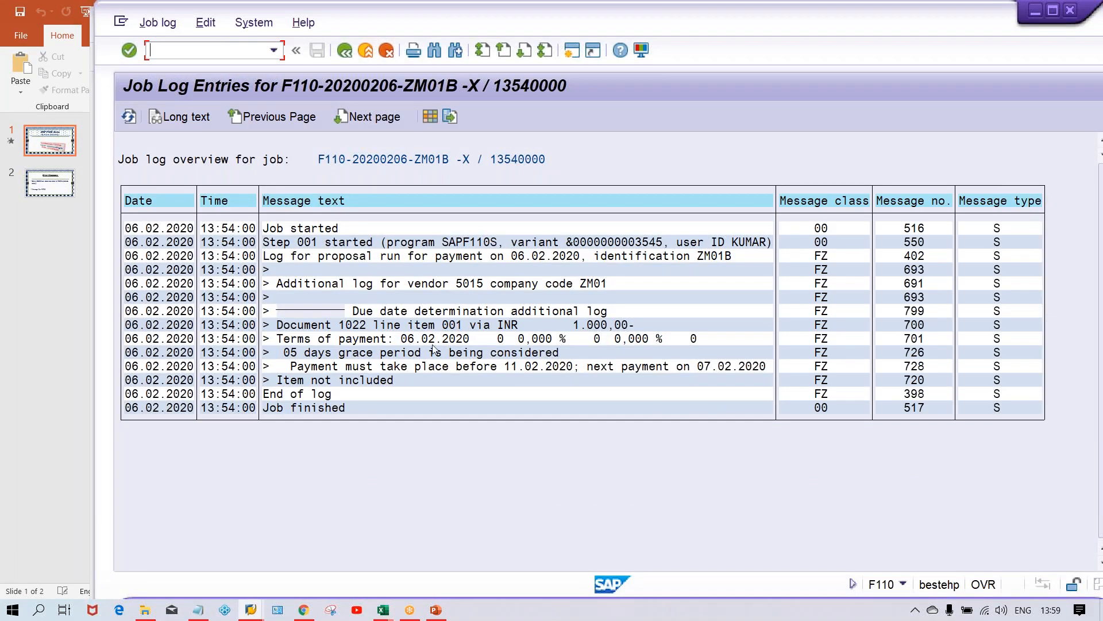
{"action": "mouse_move", "coordinate": [340, 74]}
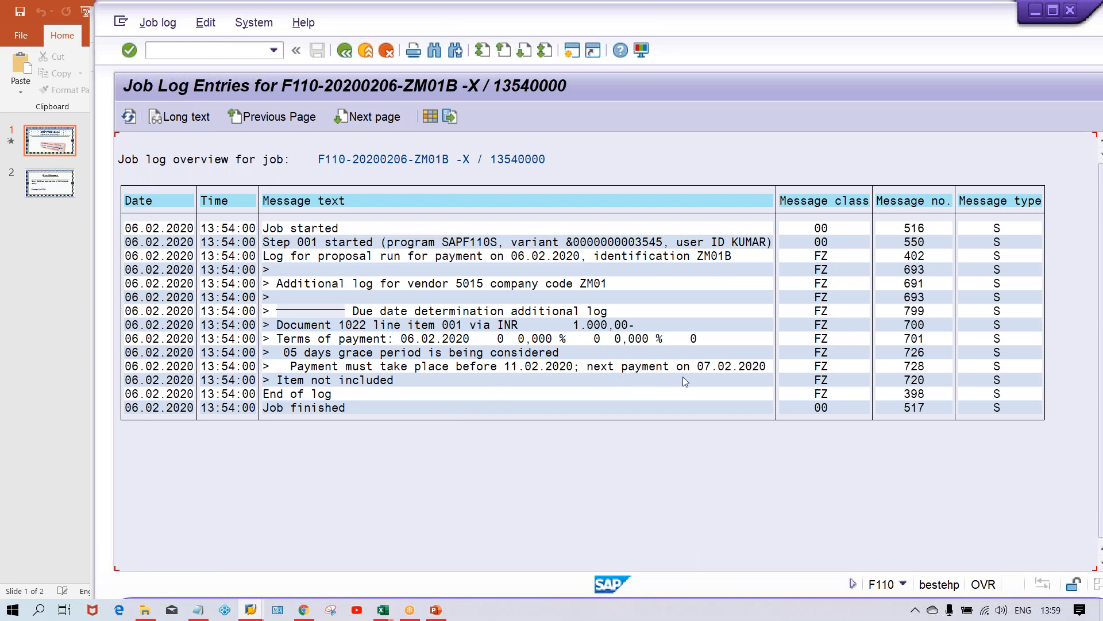
{"action": "mouse_move", "coordinate": [569, 379]}
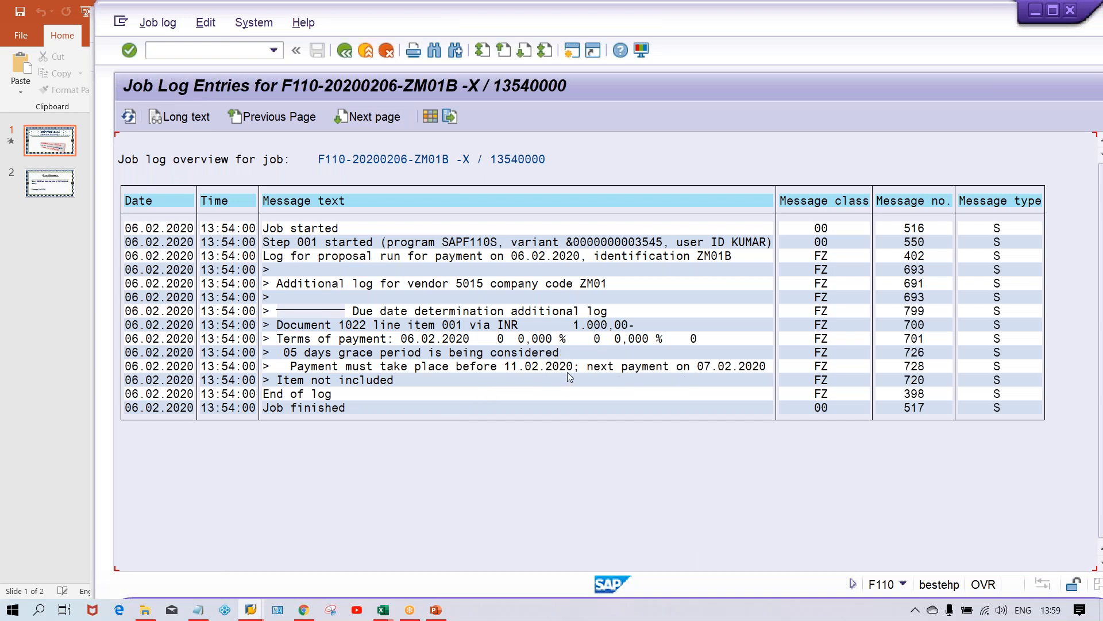
{"action": "mouse_move", "coordinate": [739, 374]}
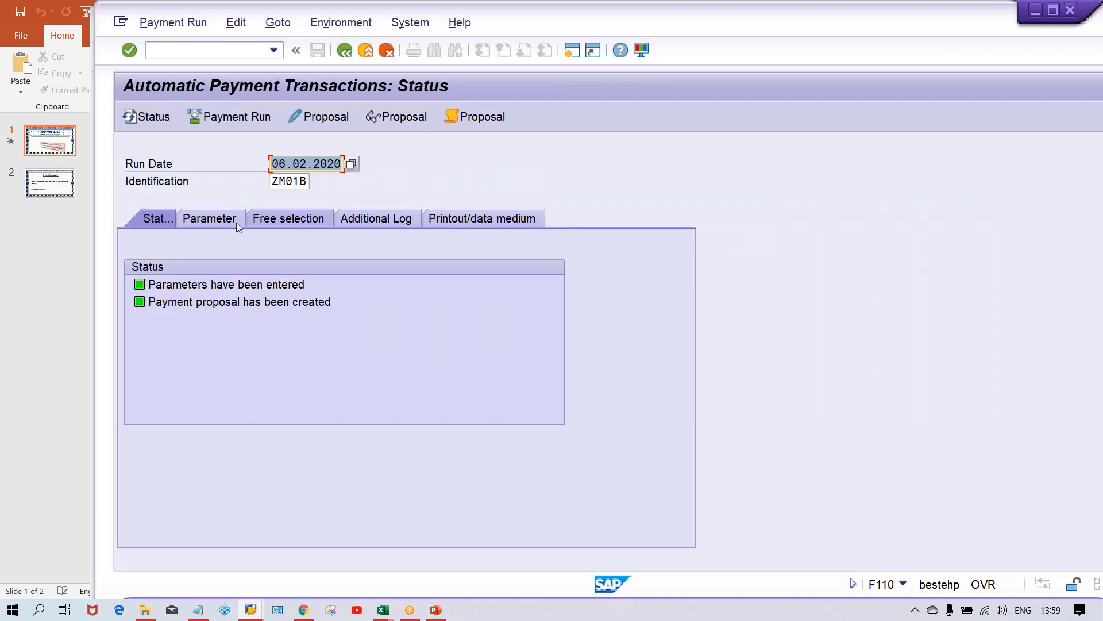
{"action": "left_click", "coordinate": [211, 218]}
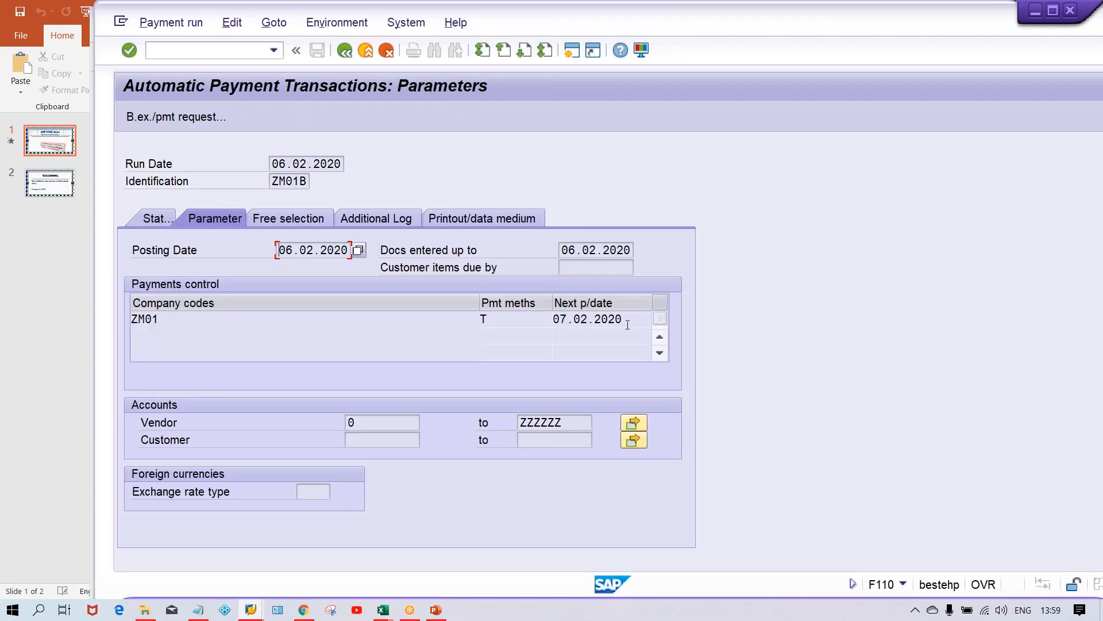
{"action": "left_click", "coordinate": [587, 318]}
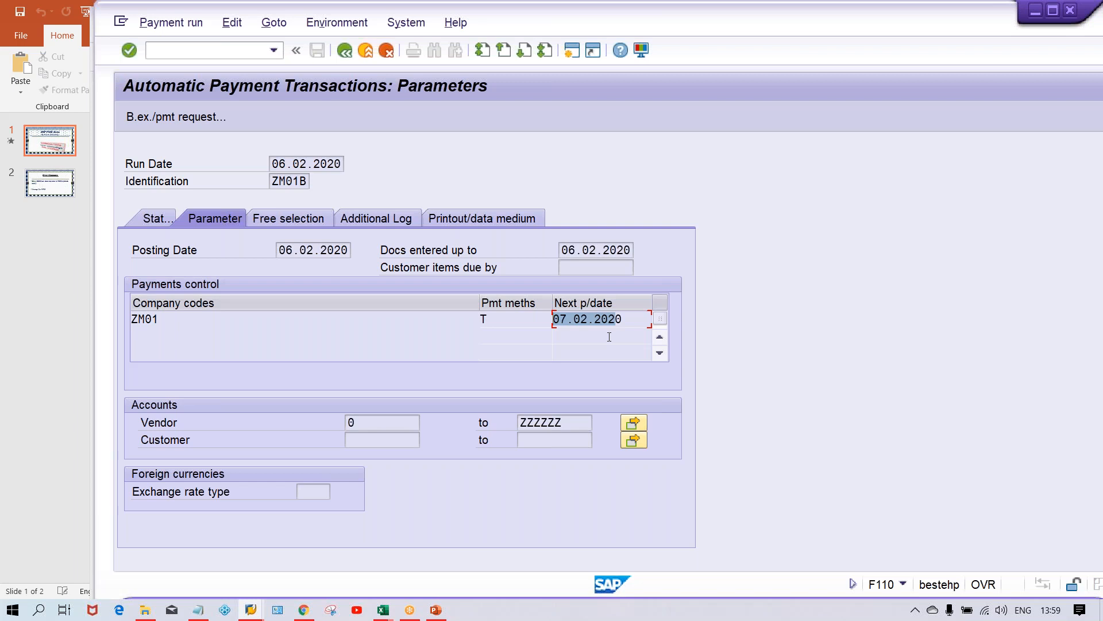
{"action": "mouse_move", "coordinate": [470, 210]}
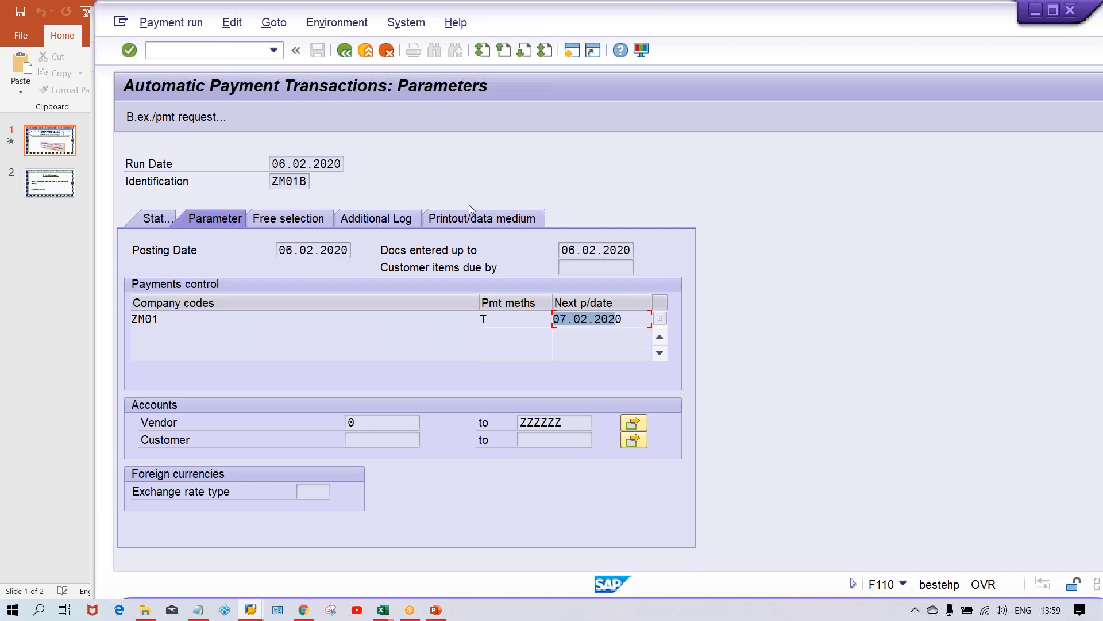
{"action": "left_click", "coordinate": [152, 218]}
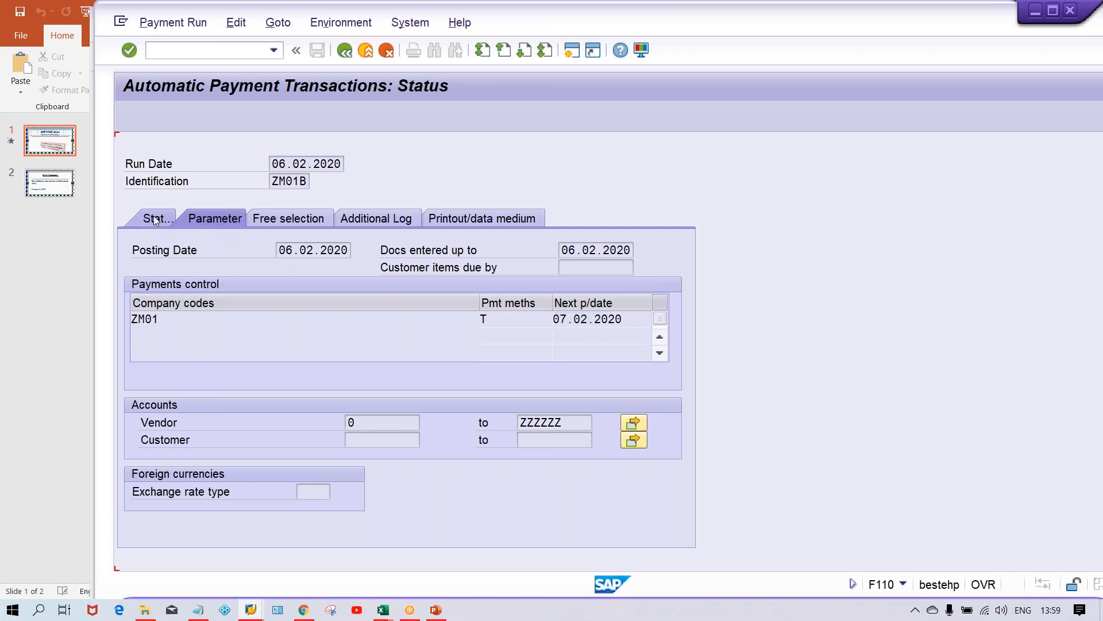
{"action": "left_click", "coordinate": [156, 218]}
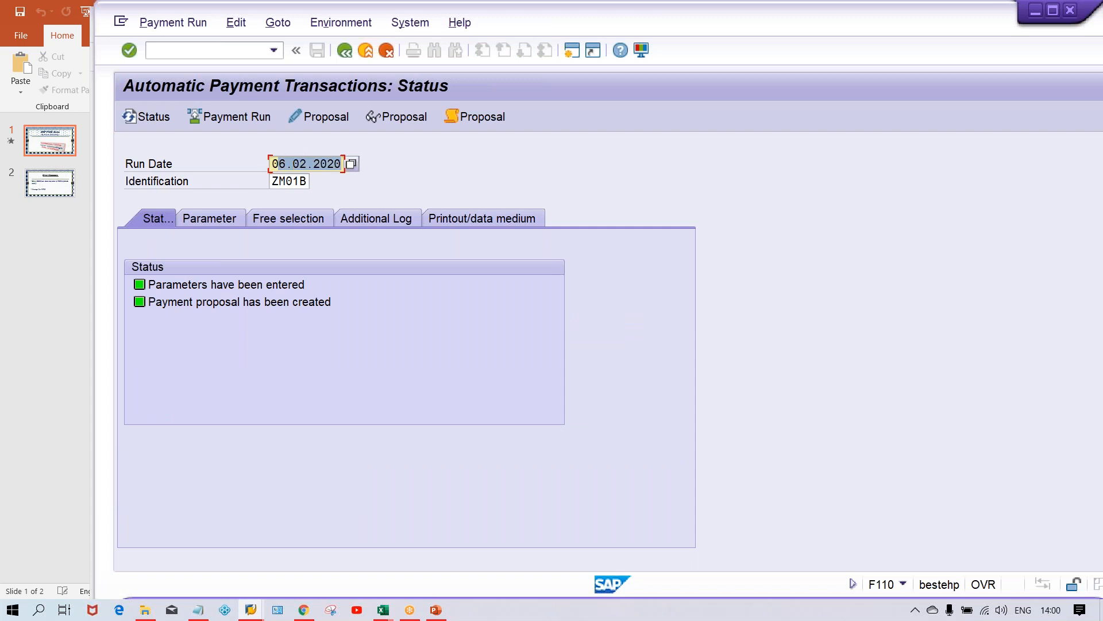
{"action": "type", "text": "0"}
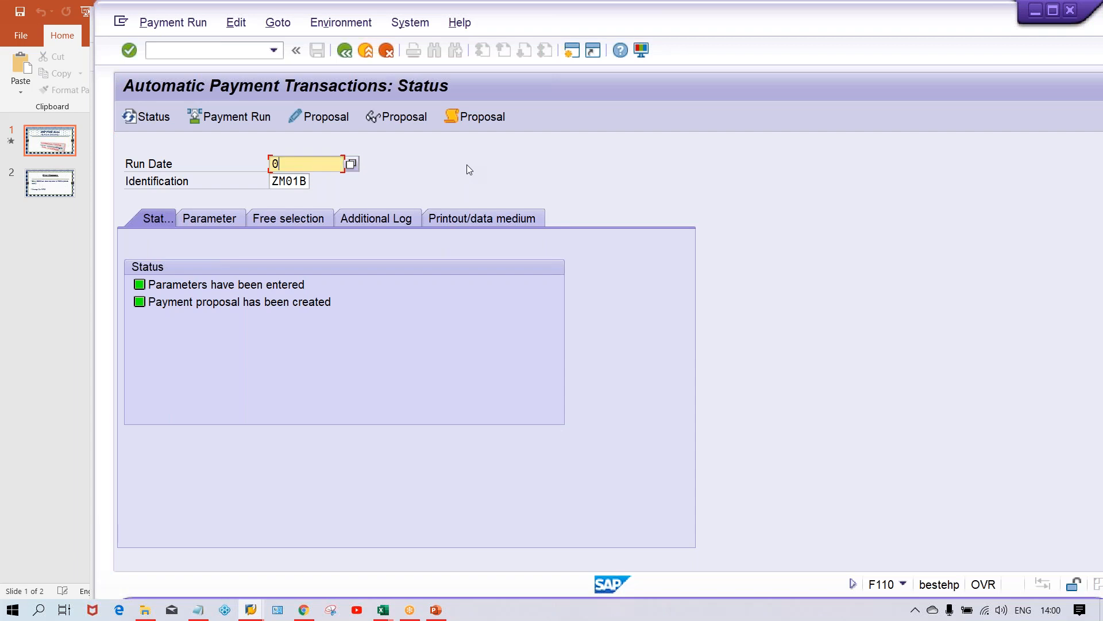
{"action": "type", "text": "12.02.2020"}
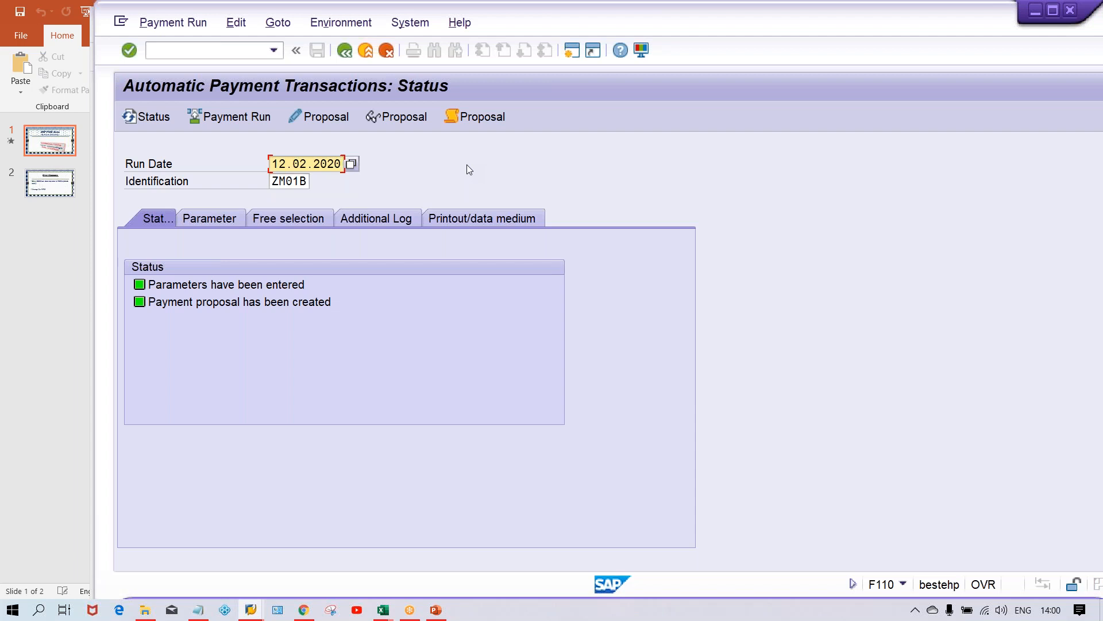
{"action": "left_click", "coordinate": [351, 163]}
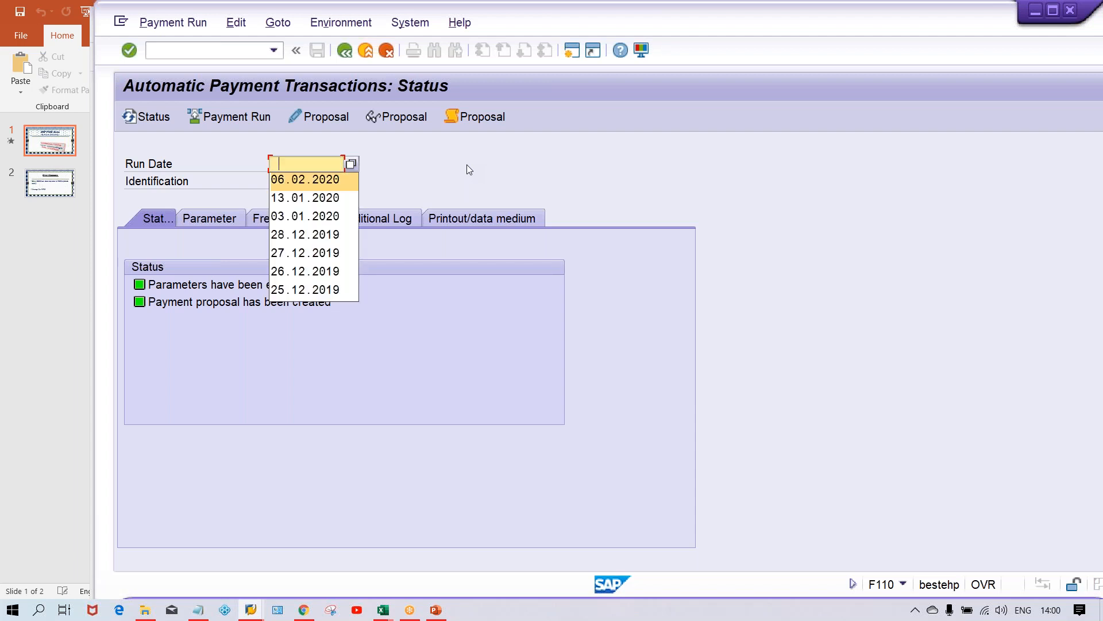
{"action": "left_click", "coordinate": [304, 179]}
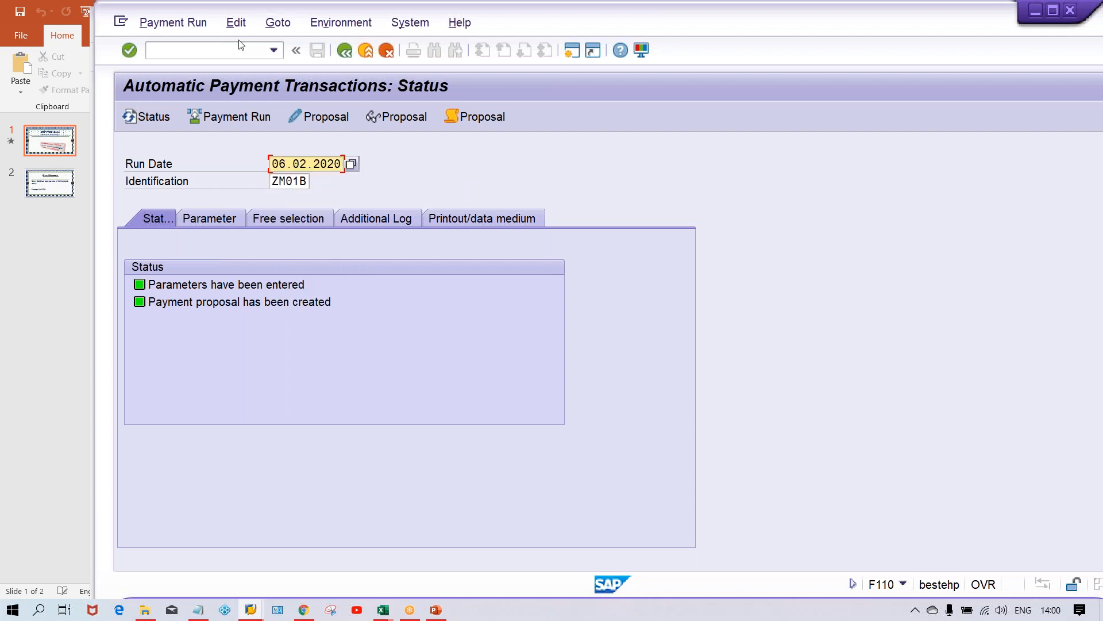
Delete the existing ZM01B proposal via Edit > Proposal > Delete and reopen the run parameters
{"action": "left_click", "coordinate": [235, 21]}
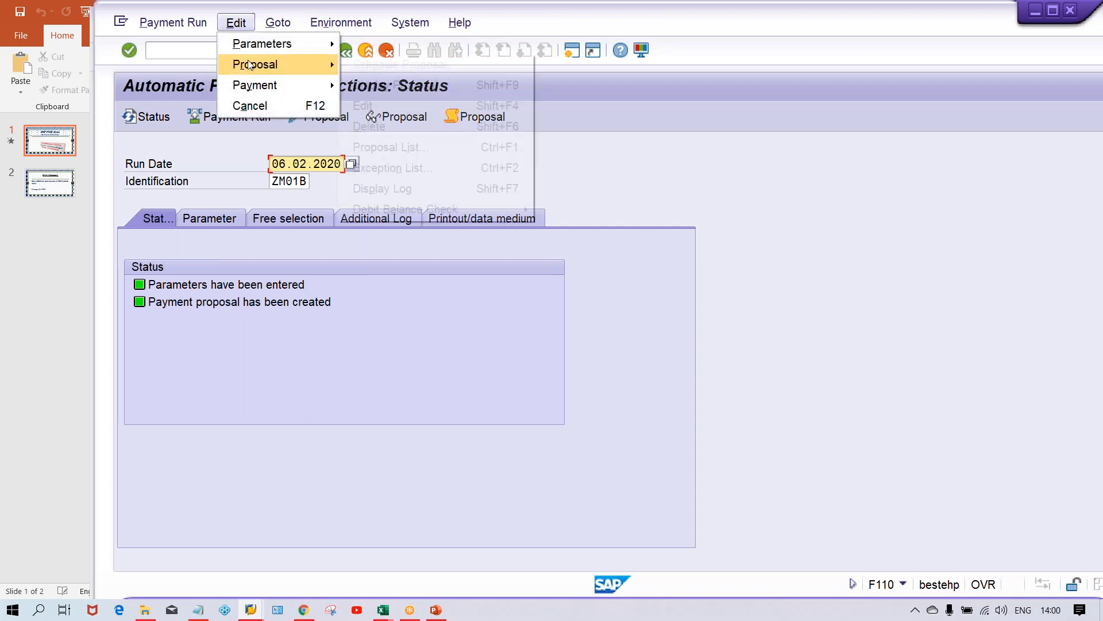
{"action": "left_click", "coordinate": [368, 125]}
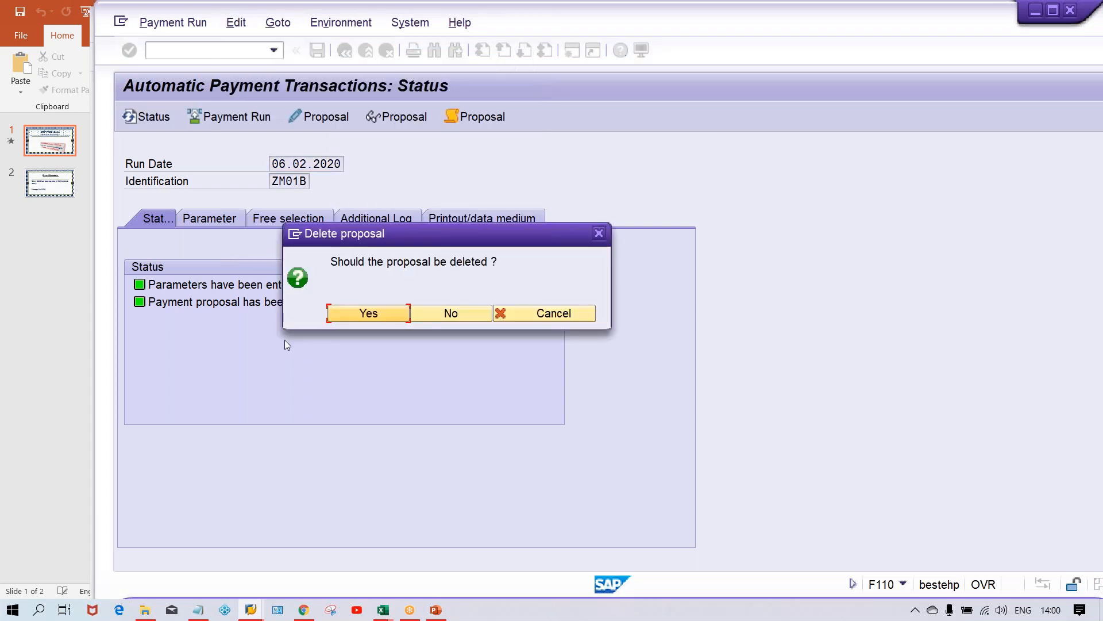
{"action": "left_click", "coordinate": [451, 313]}
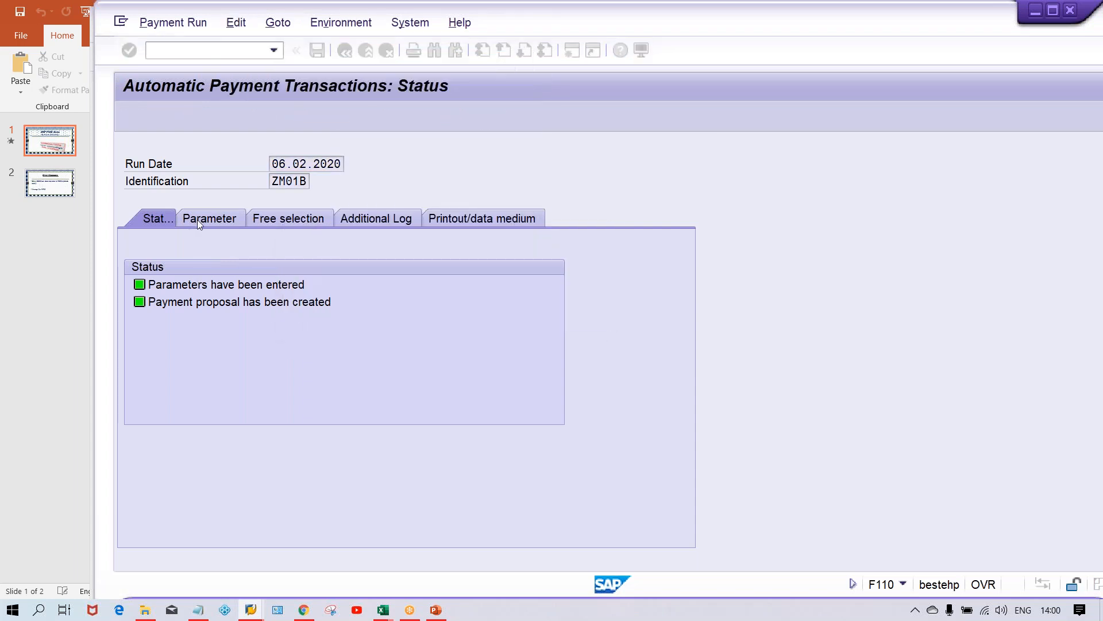
{"action": "left_click", "coordinate": [210, 218]}
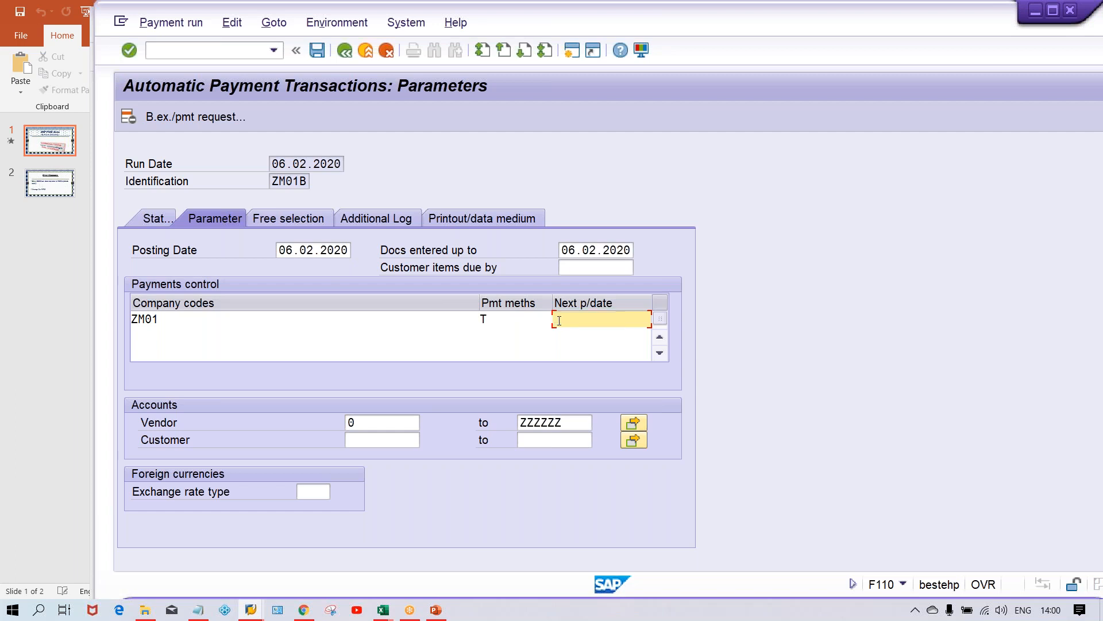
Enter next payment date 12.02.2020 for ZM01 and save the run parameters
{"action": "type", "text": "12.02.2020"}
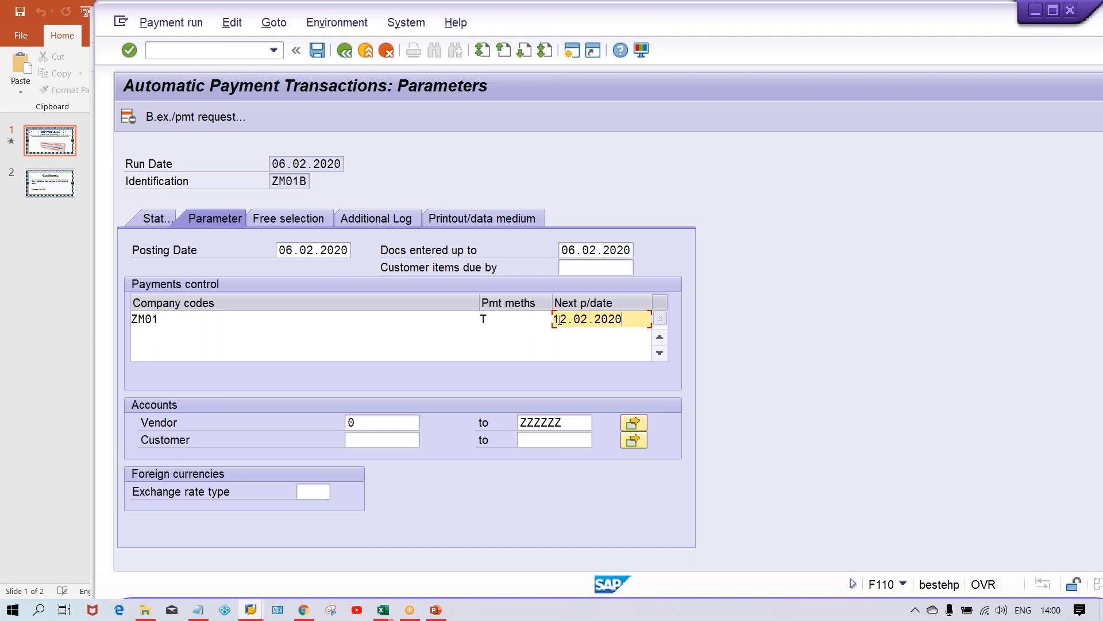
{"action": "mouse_move", "coordinate": [552, 306]}
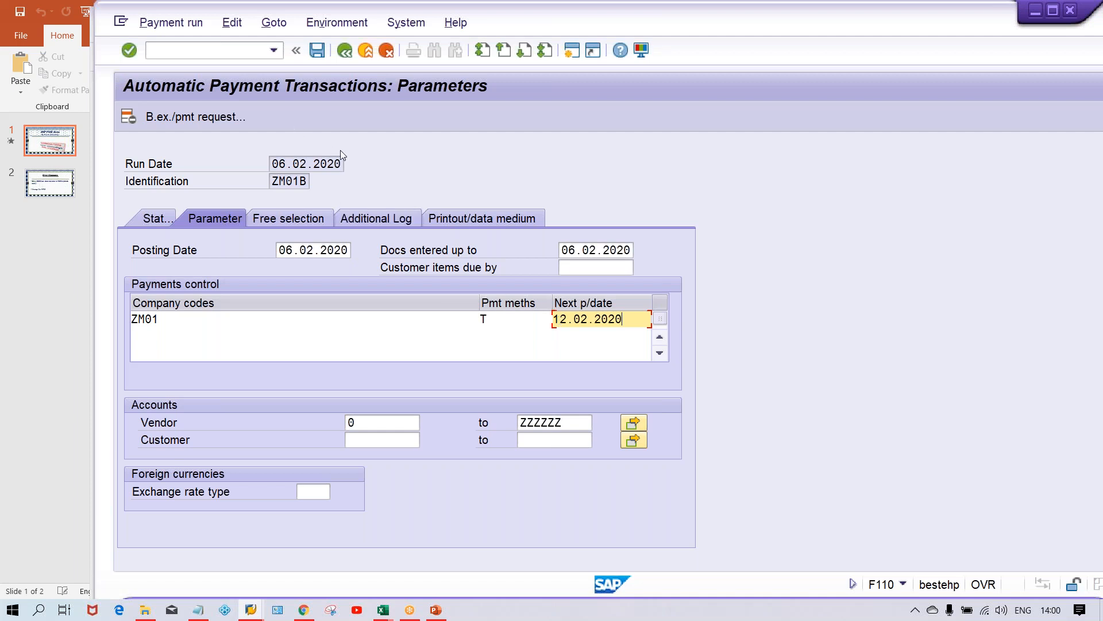
{"action": "left_click", "coordinate": [317, 50]}
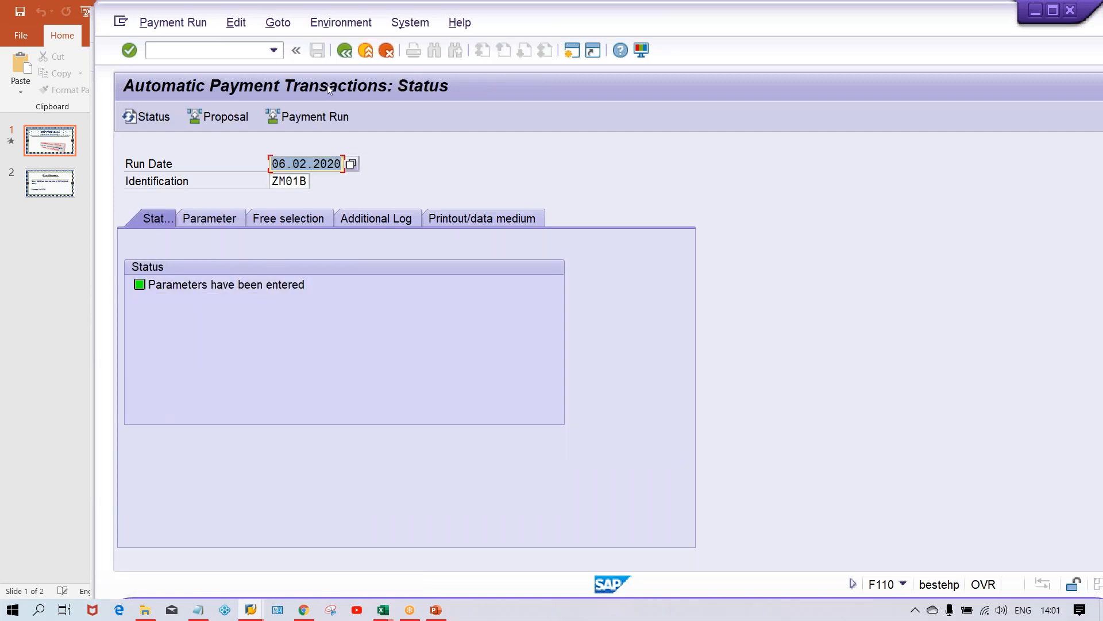
Schedule a new payment proposal starting immediately, now paying vendor 5015 1,000.00 INR
{"action": "left_click", "coordinate": [224, 116]}
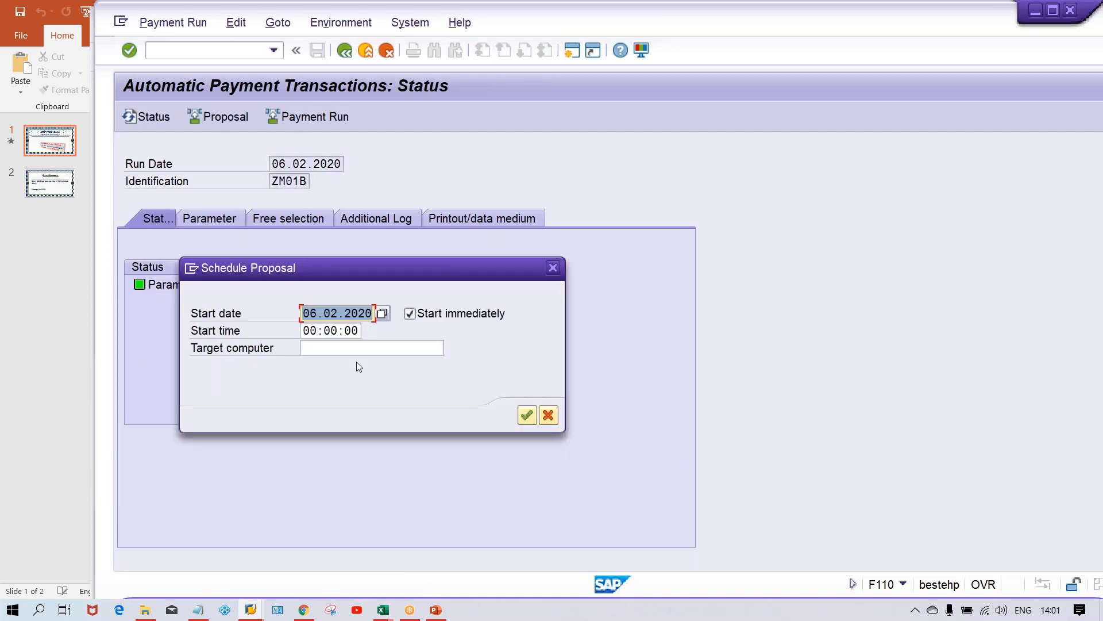
{"action": "left_click", "coordinate": [527, 414]}
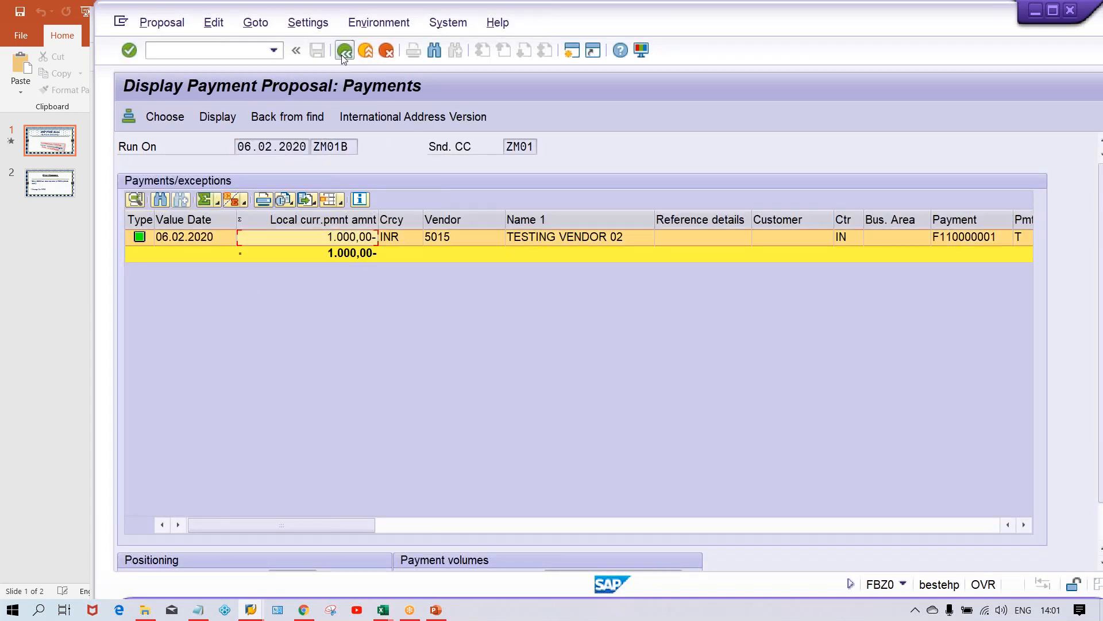
Review the job log down to document F110000001 for vendor 5015, then return to the status
{"action": "left_click", "coordinate": [344, 49]}
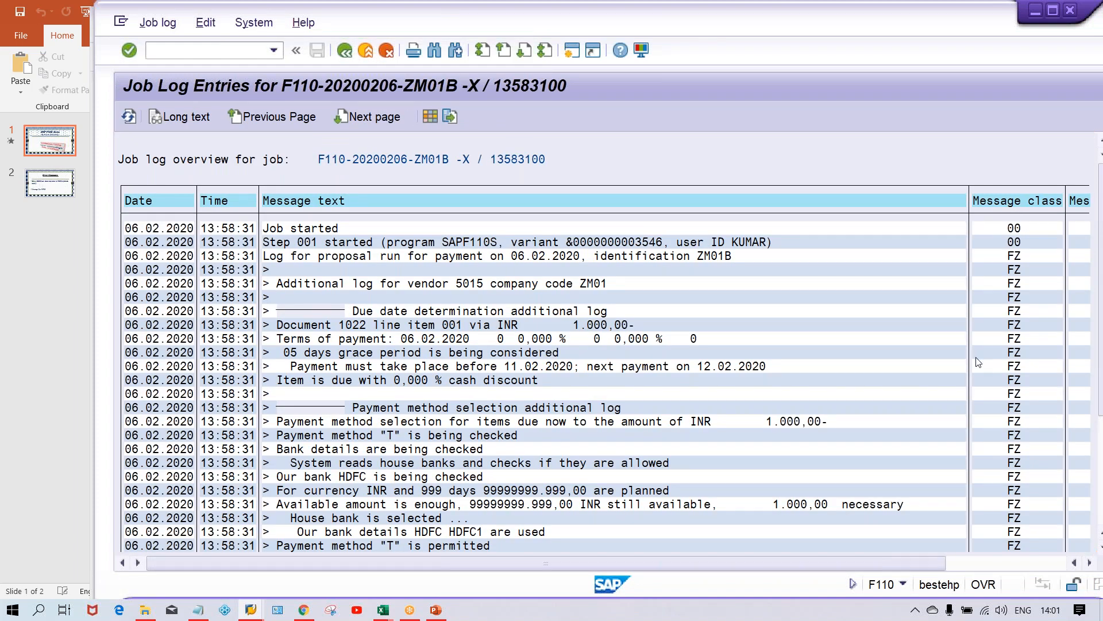
{"action": "scroll", "scroll_direction": "down", "scroll_amount": 3}
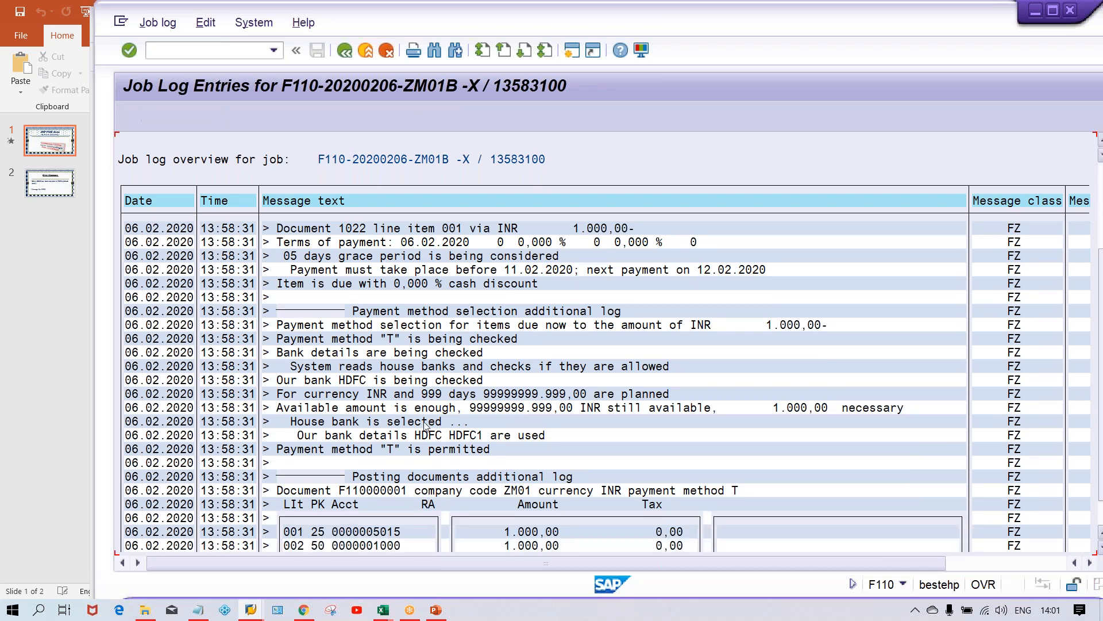
{"action": "scroll", "scroll_direction": "down", "scroll_amount": 3}
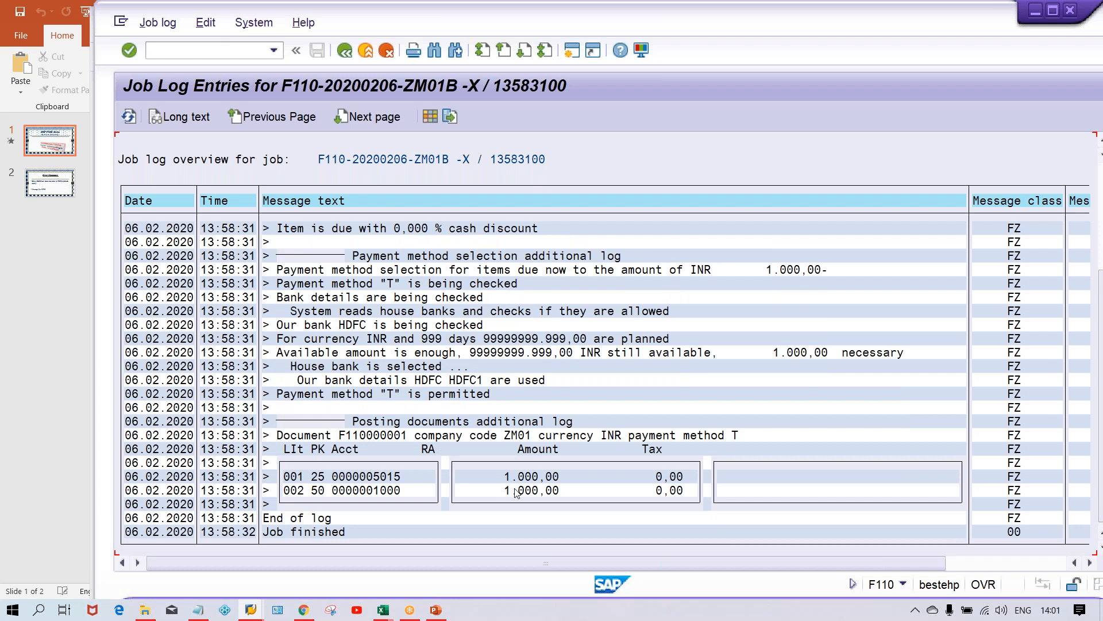
{"action": "left_click", "coordinate": [500, 476]}
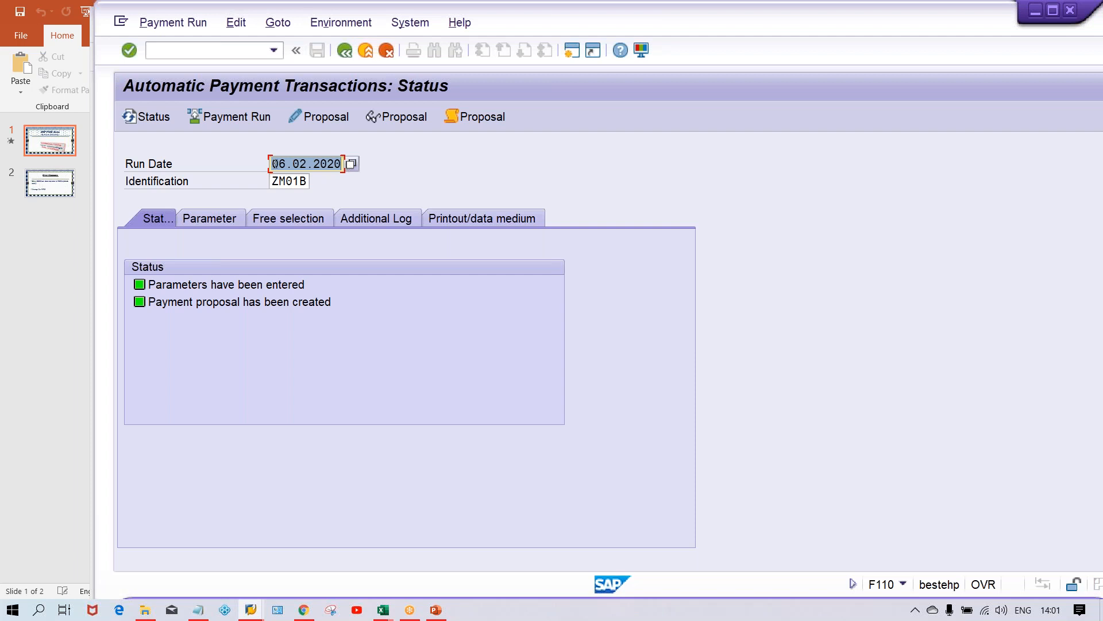
View run ZM01B parameters confirming company code ZM01, method T, next payment date 12.02.2020
{"action": "left_click", "coordinate": [209, 218]}
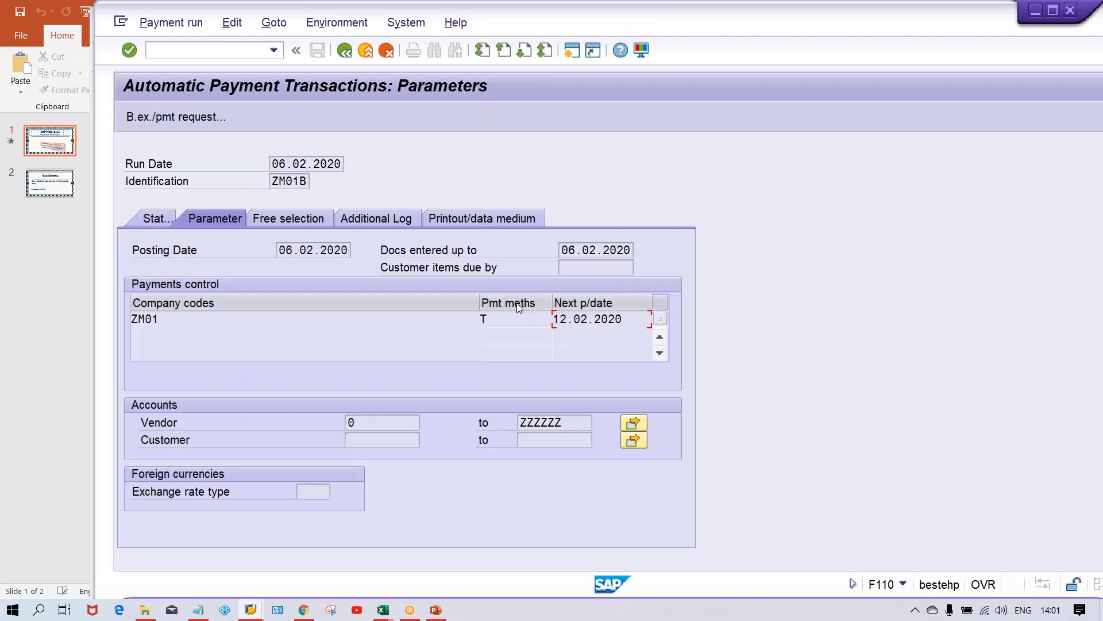
{"action": "left_click", "coordinate": [606, 318]}
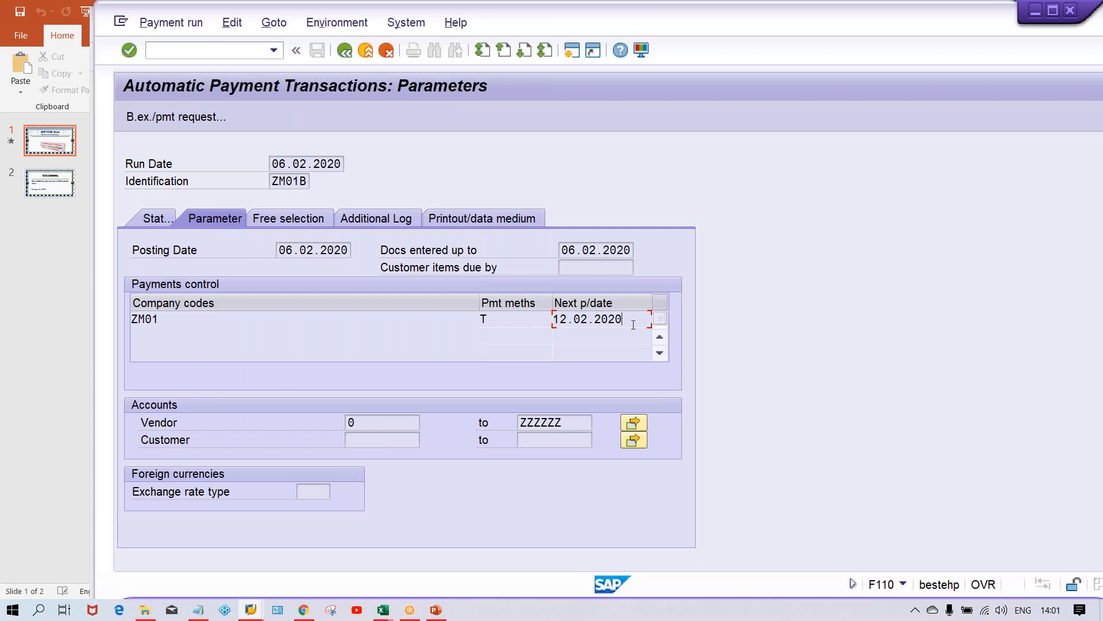
{"action": "double_click", "coordinate": [587, 319]}
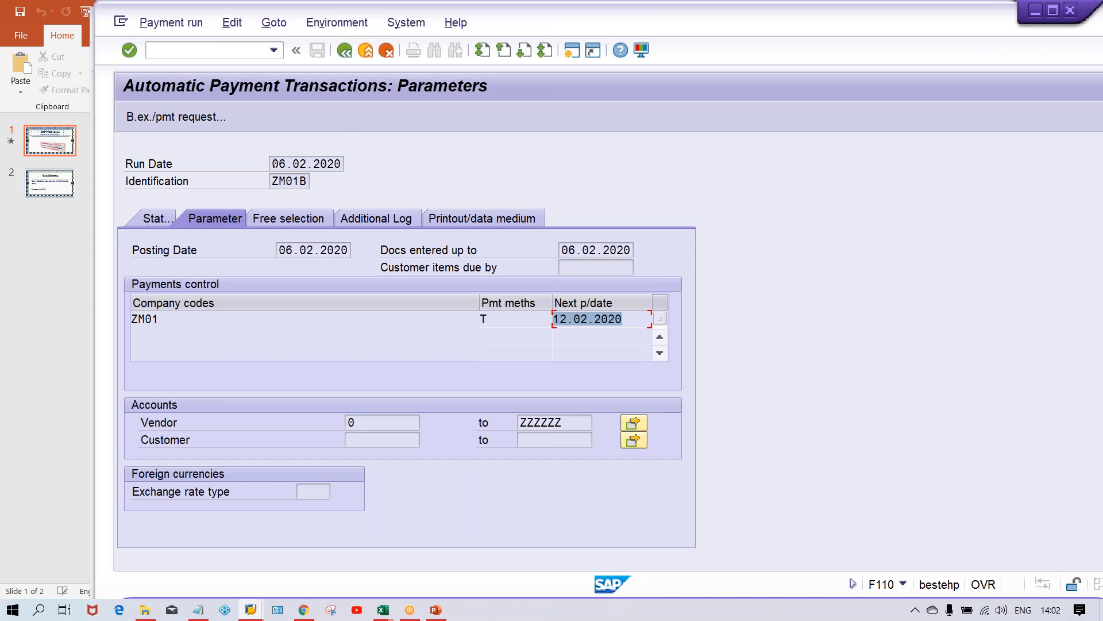
{"action": "left_click", "coordinate": [306, 164]}
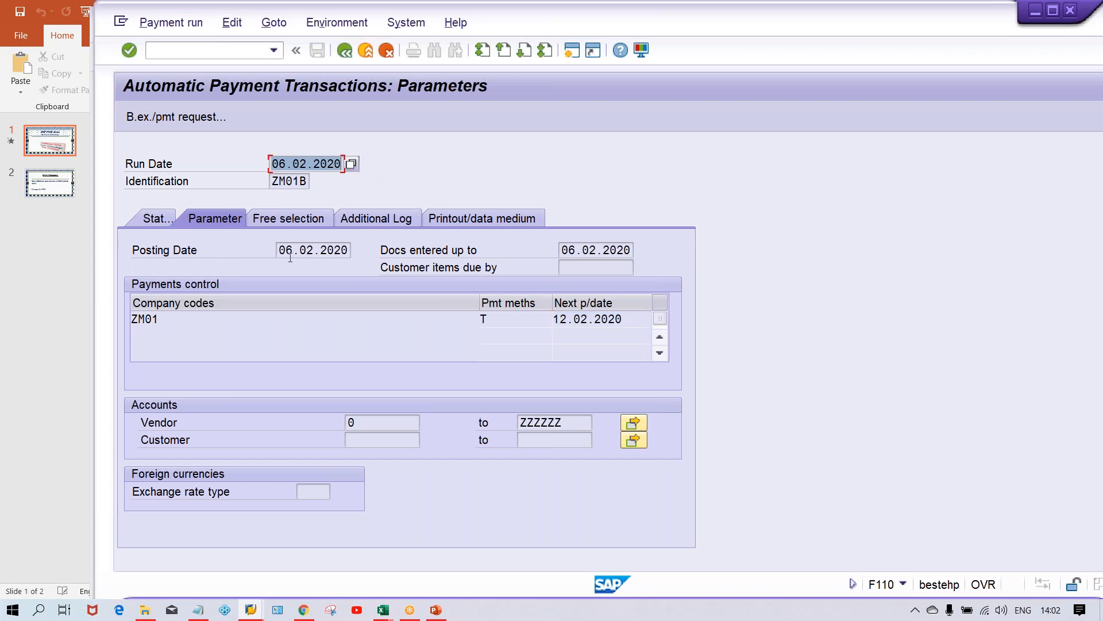